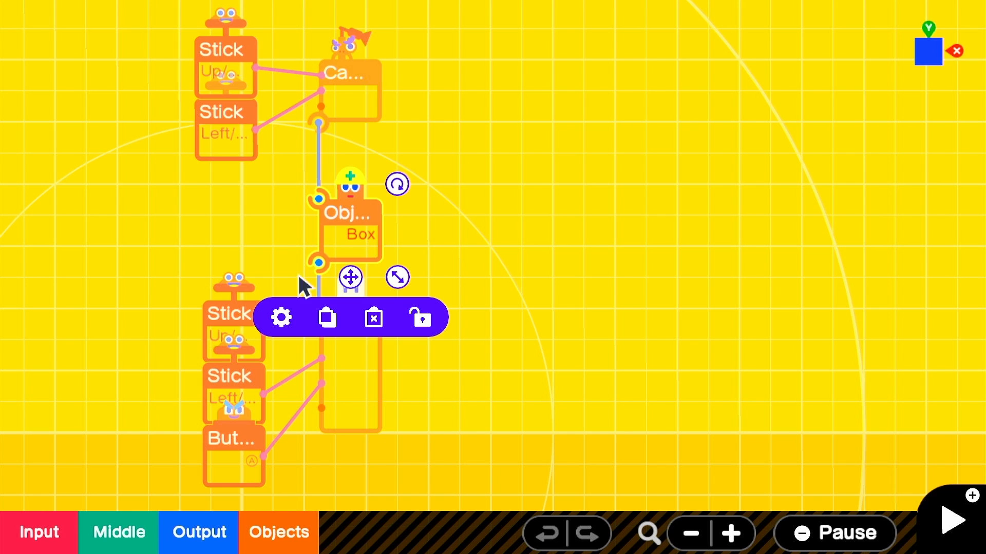
Add a first-person Right Hand Nodon, keeping Joy-Con (R) in Hold mode
left_click(279, 317)
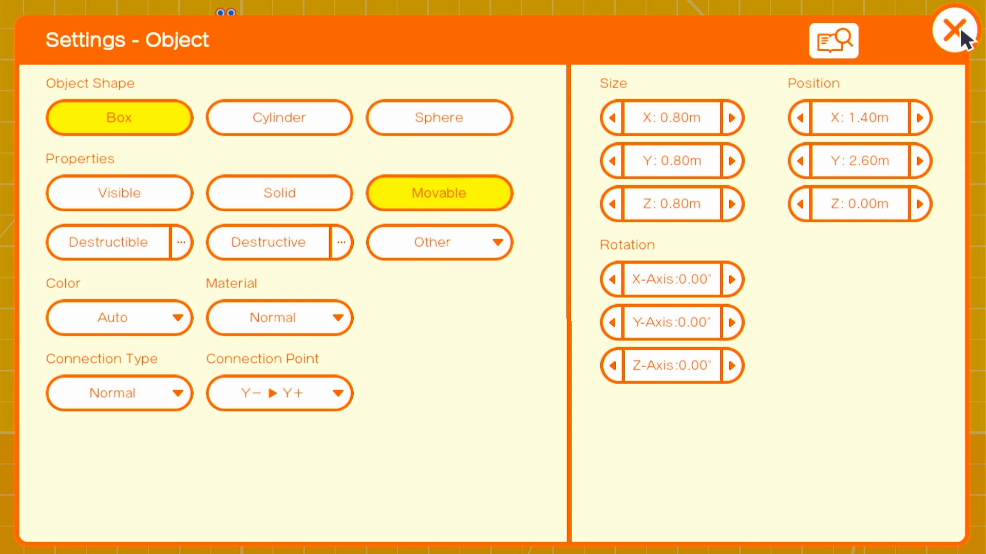
left_click(956, 30)
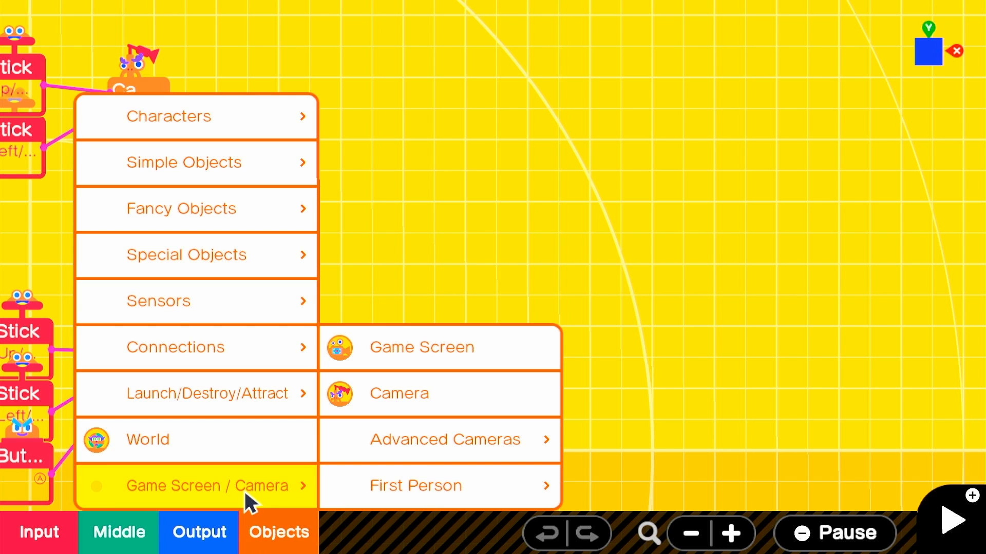
left_click(414, 485)
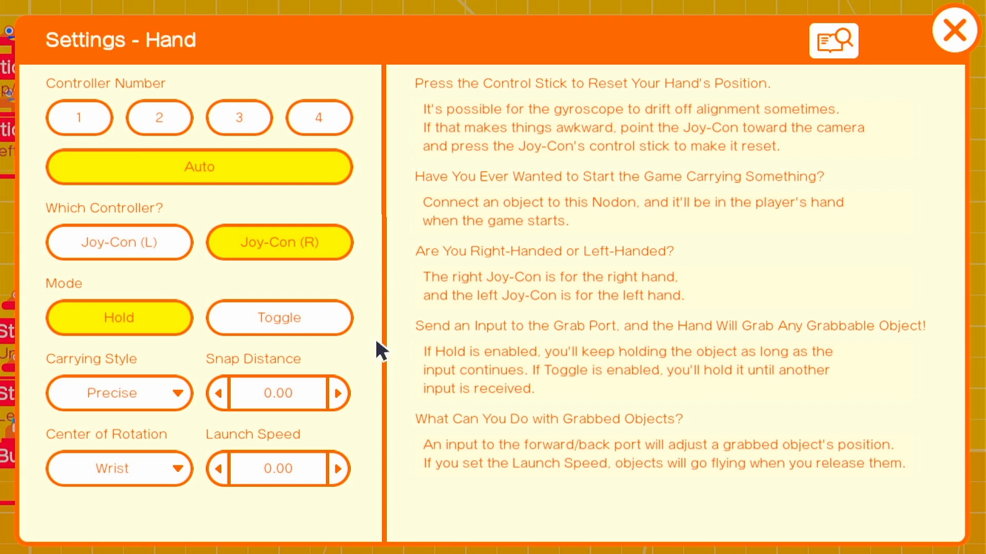
left_click(952, 30)
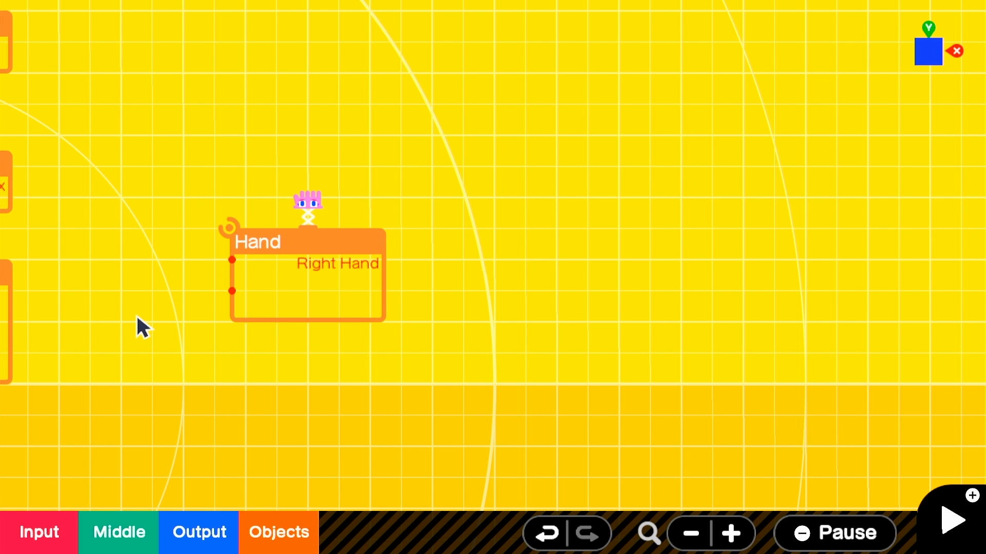
Add a Box object and untick Destructible
left_click(278, 531)
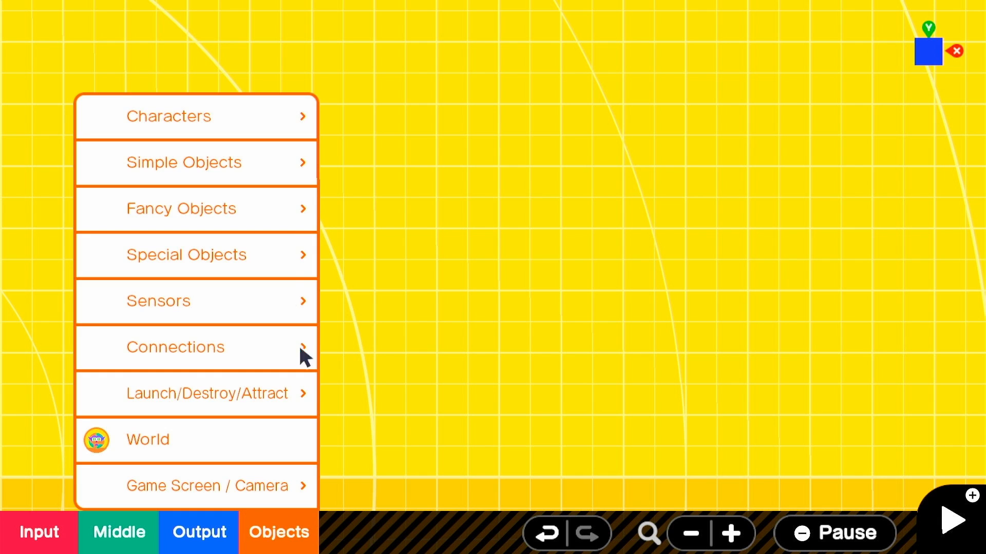
left_click(184, 162)
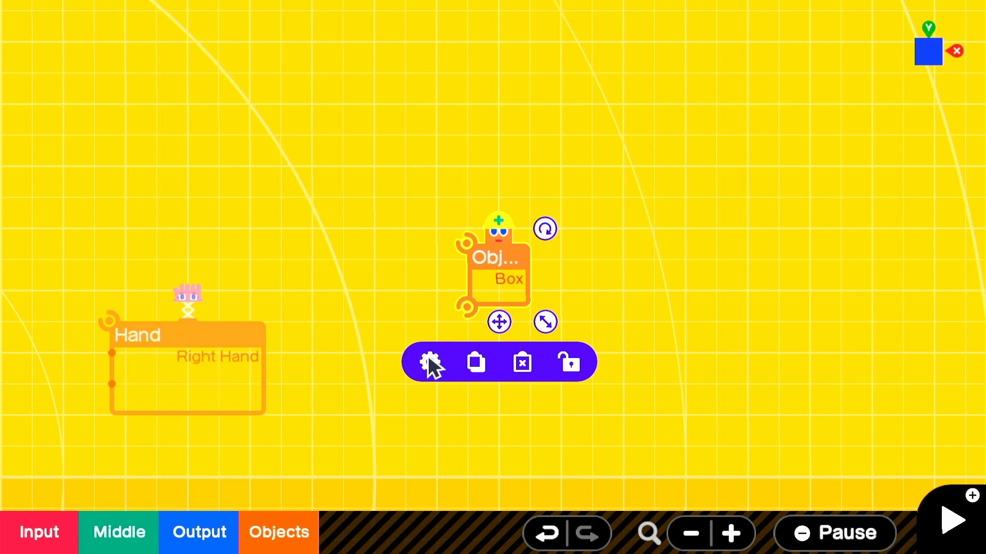
left_click(431, 362)
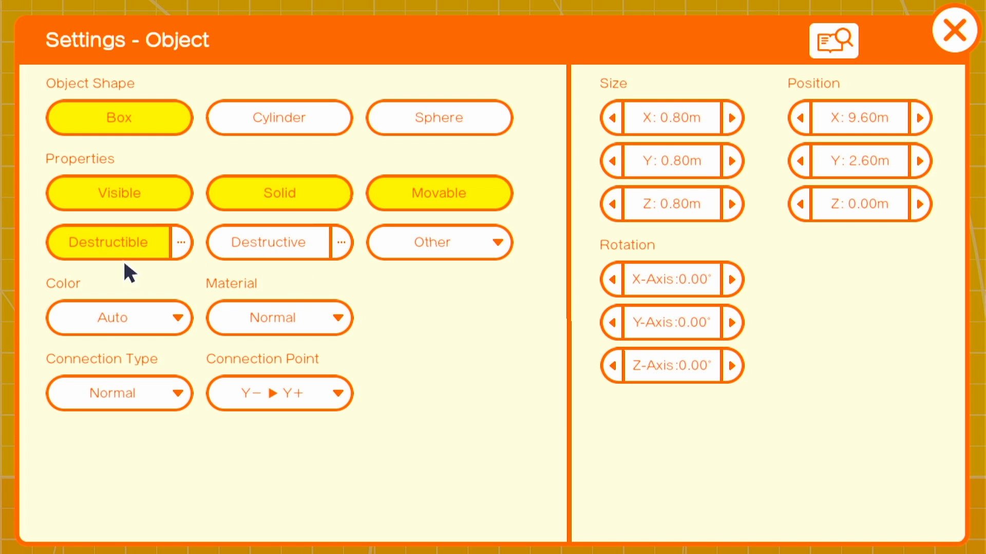
left_click(110, 242)
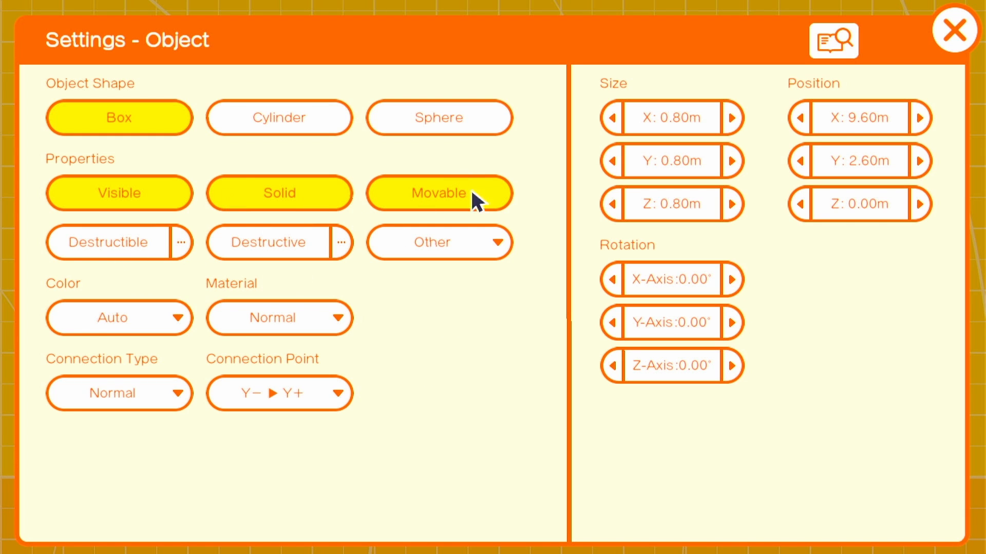
mouse_move(682, 145)
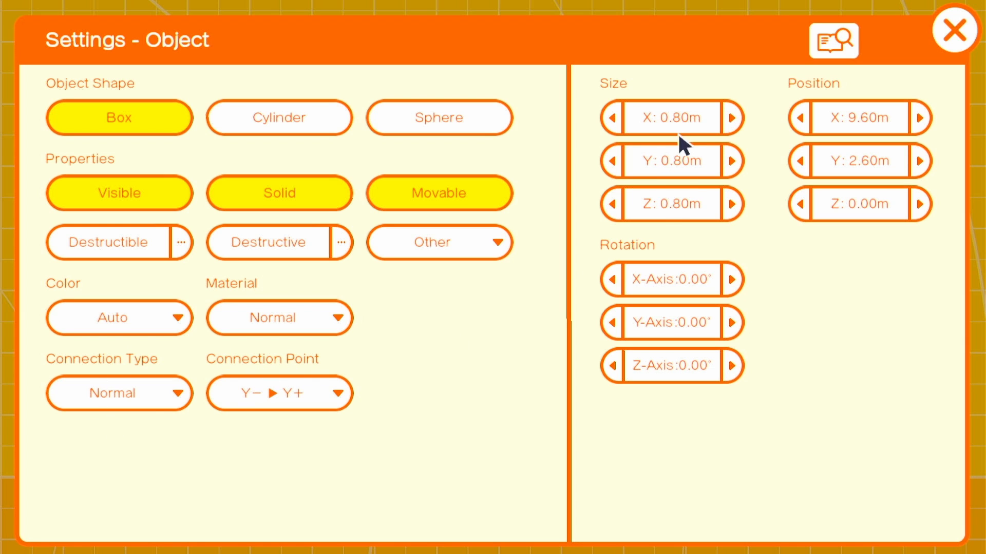
Size the box to 0.2 × 3.0 × 0.4 m and join it to the hand via Y− to Z+
left_click(610, 118)
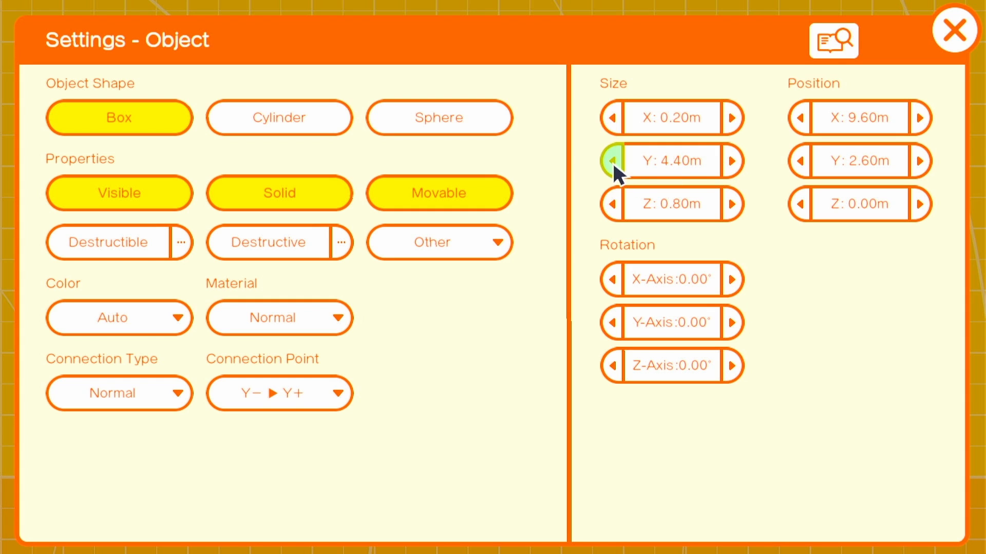
left_click(612, 160)
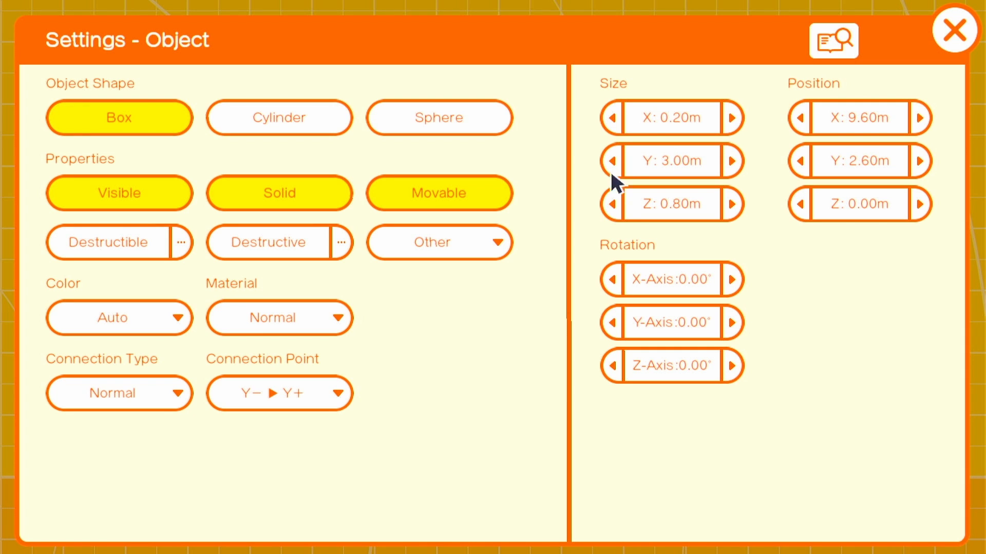
left_click(610, 204)
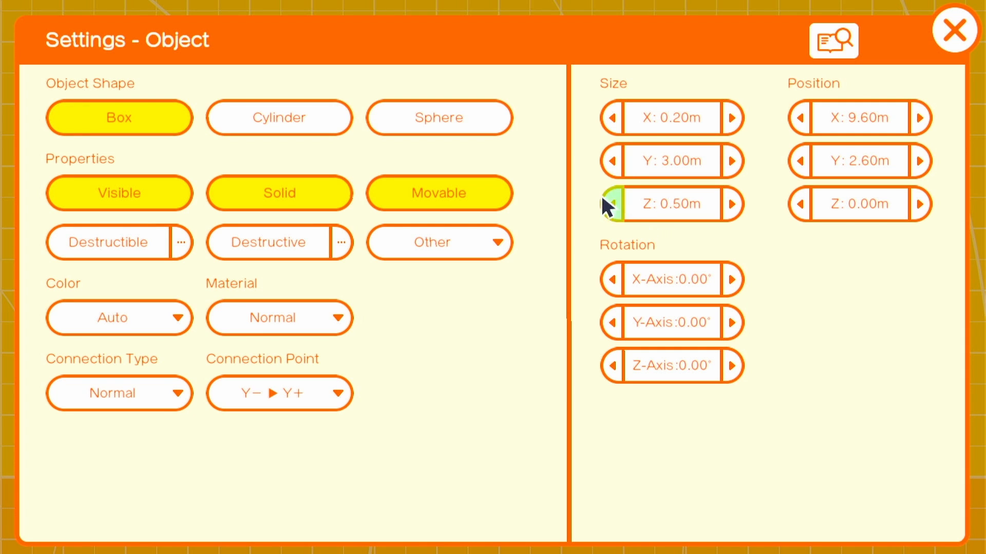
left_click(610, 203)
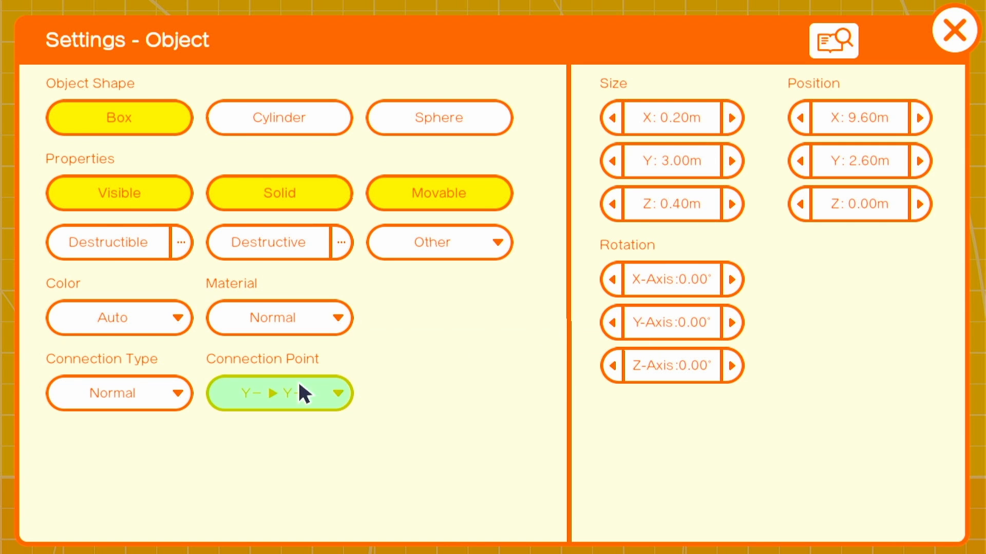
left_click(280, 393)
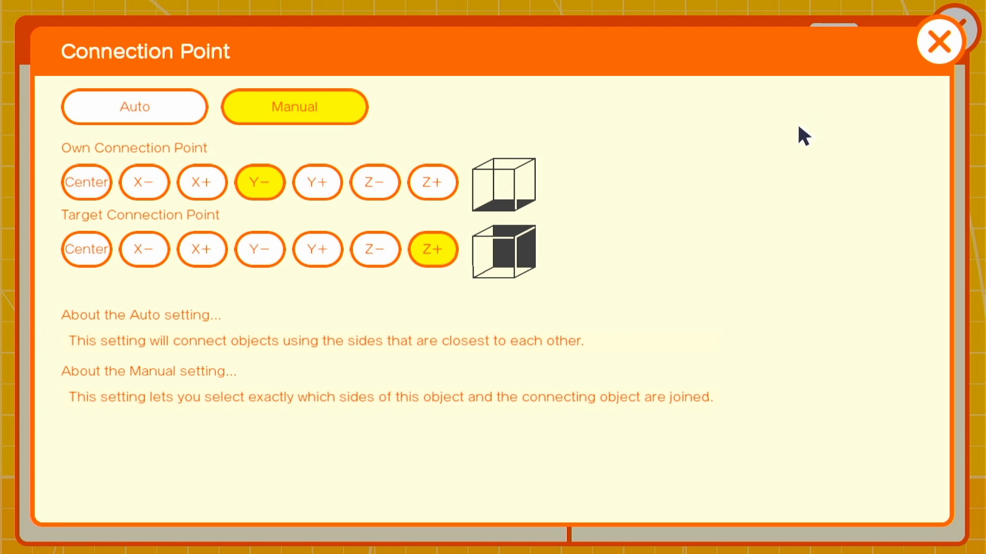
left_click(939, 40)
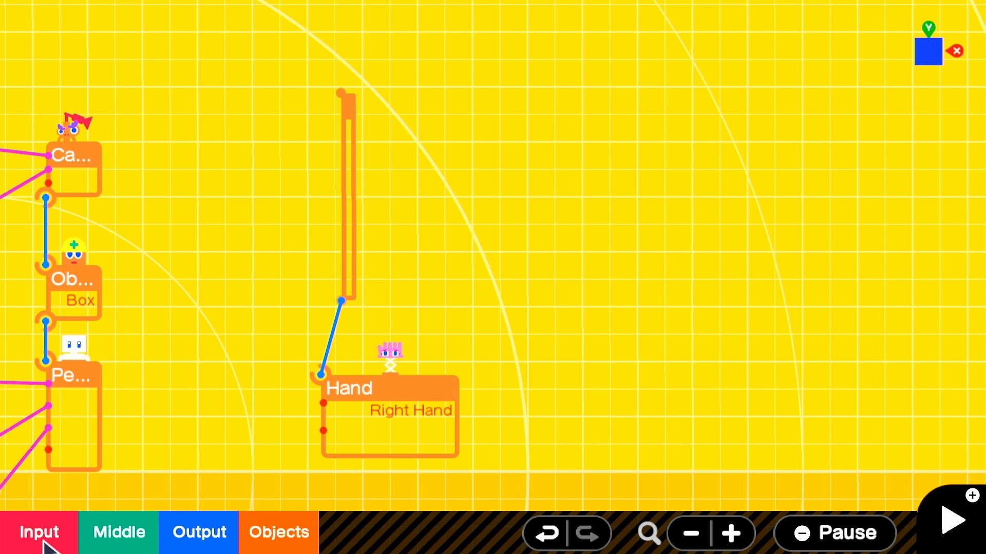
Add a Speed Sensor to the blade, delete the Acceleration Sensor, and wire Absolute Value to Number
left_click(278, 531)
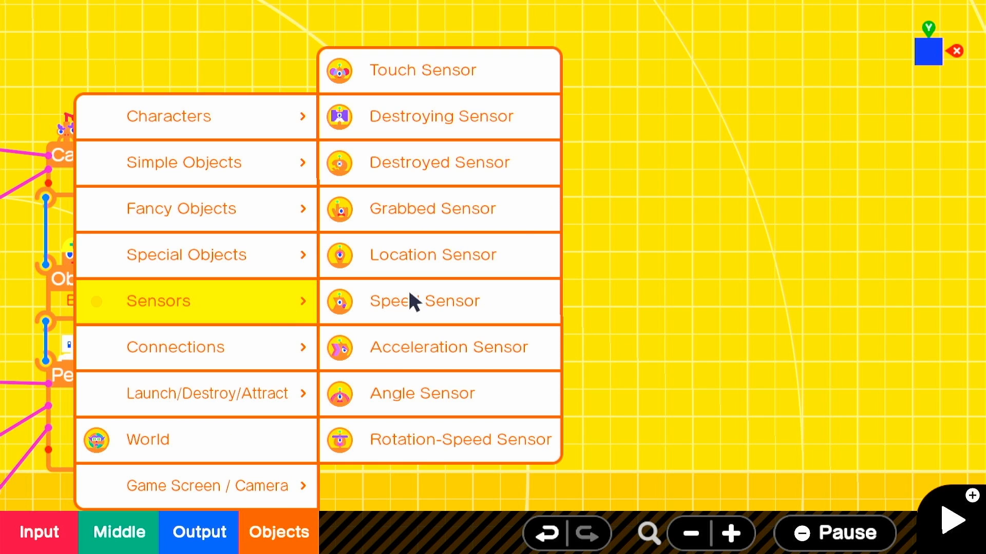
left_click(424, 300)
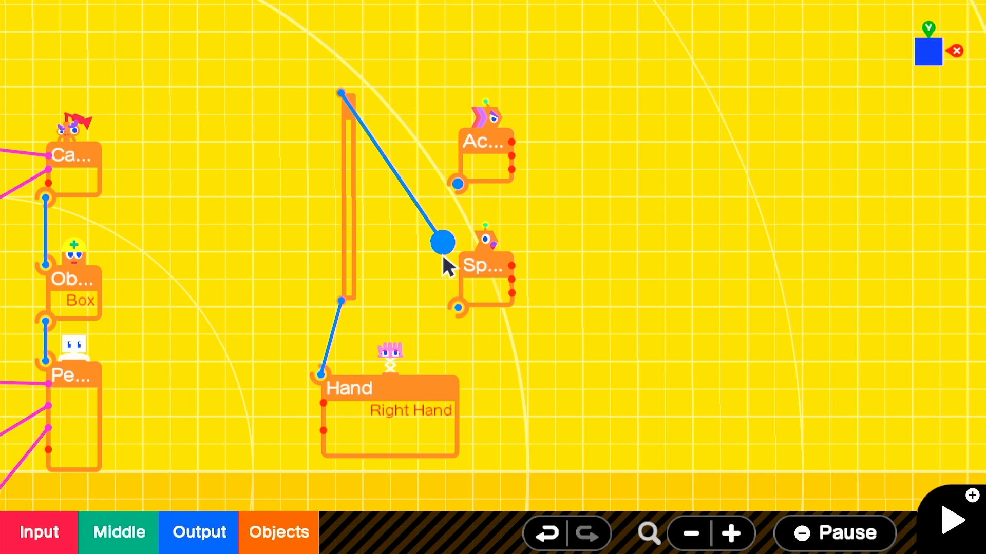
left_click(443, 242)
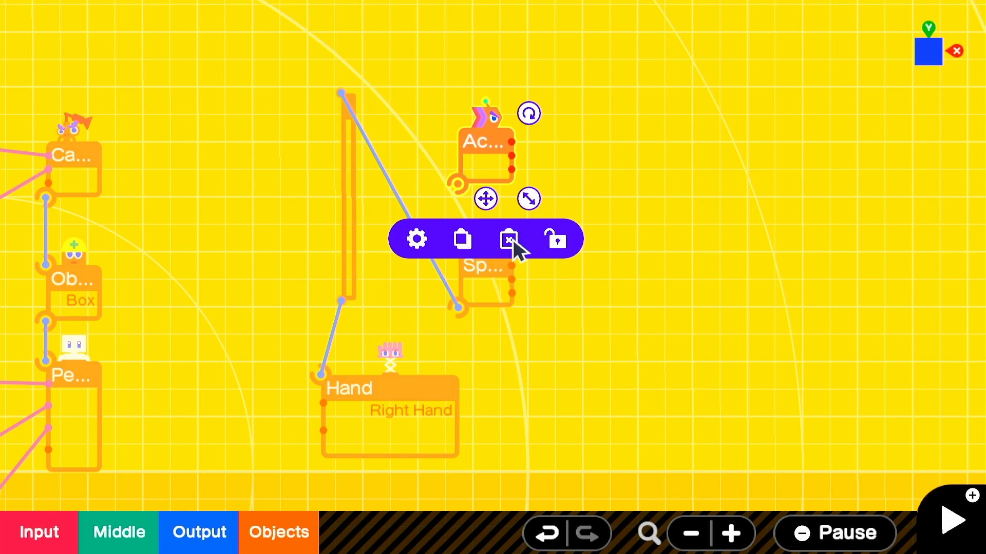
left_click(508, 238)
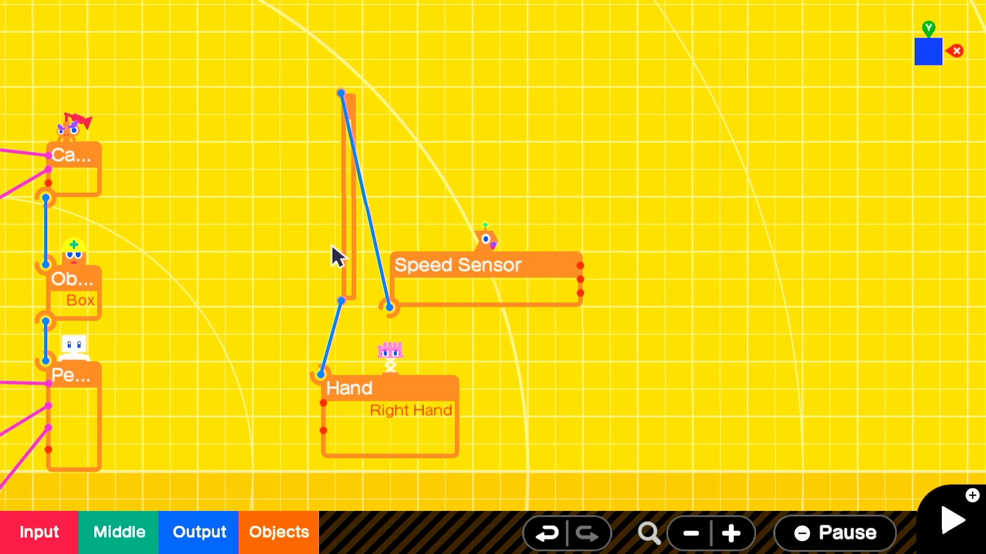
left_click(118, 533)
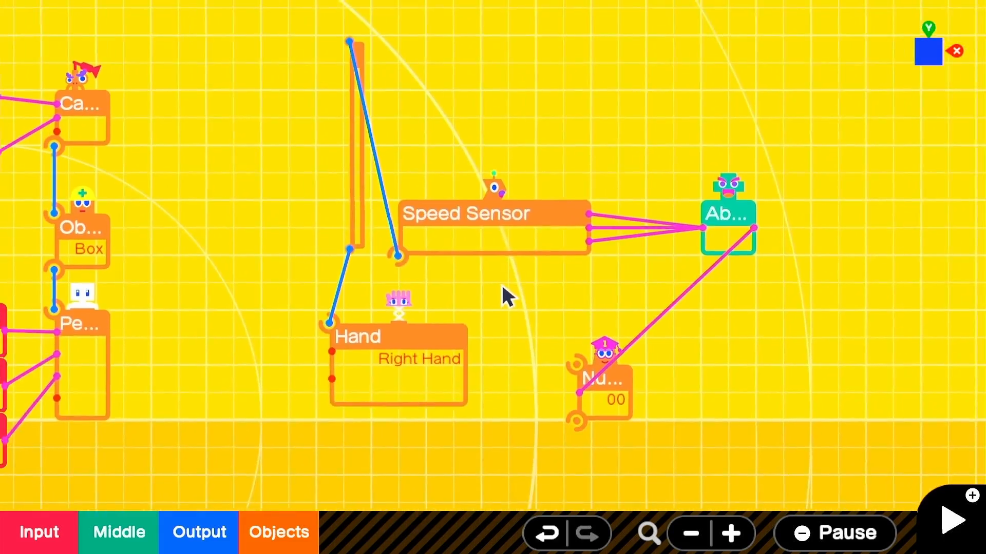
left_click(951, 519)
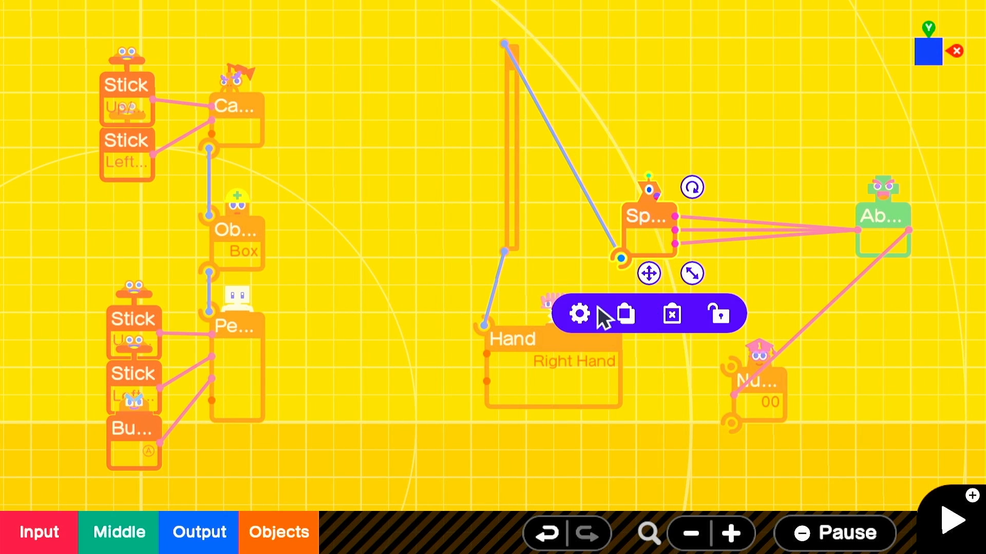
Add a Comparison Nodon and a Constant Nodon after the speed sensor's absolute value
left_click(577, 314)
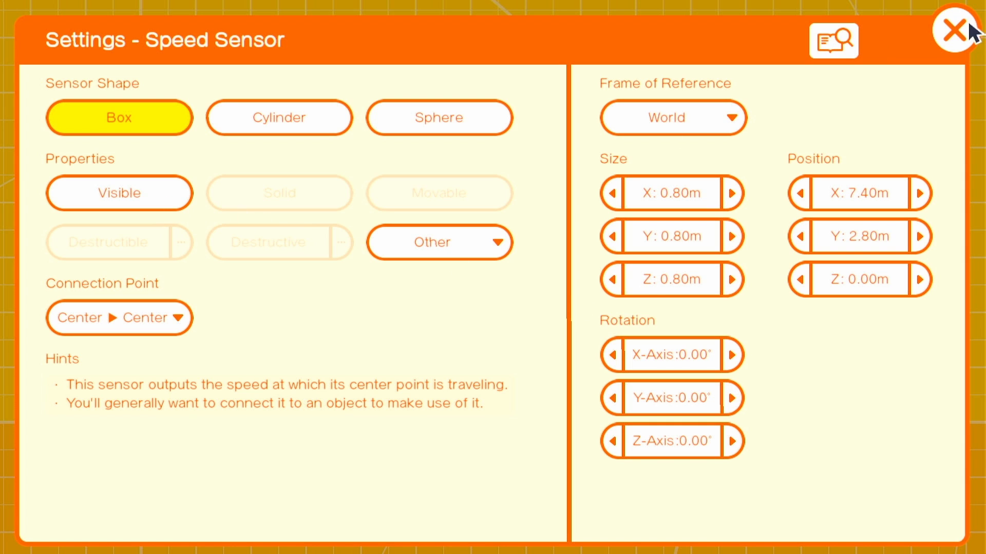
left_click(955, 30)
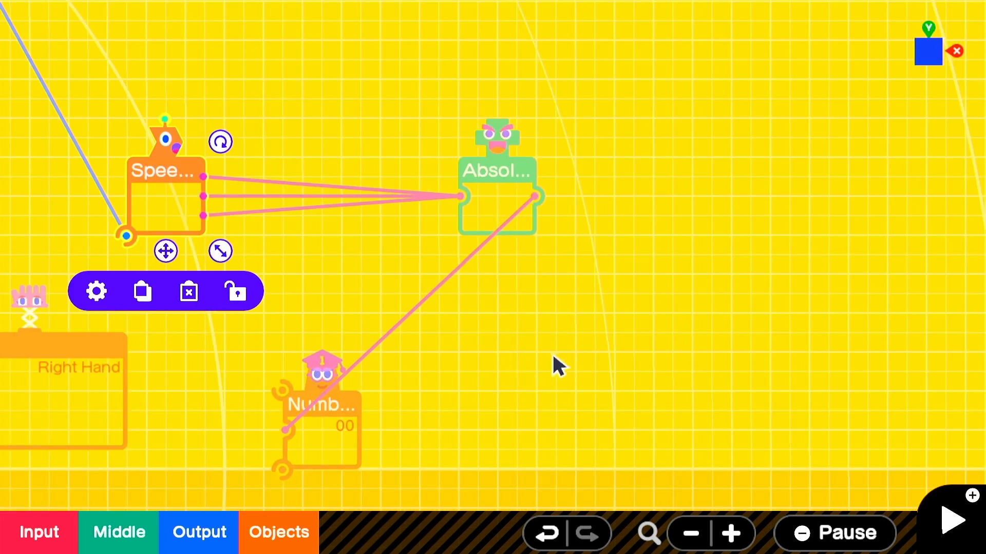
left_click(118, 531)
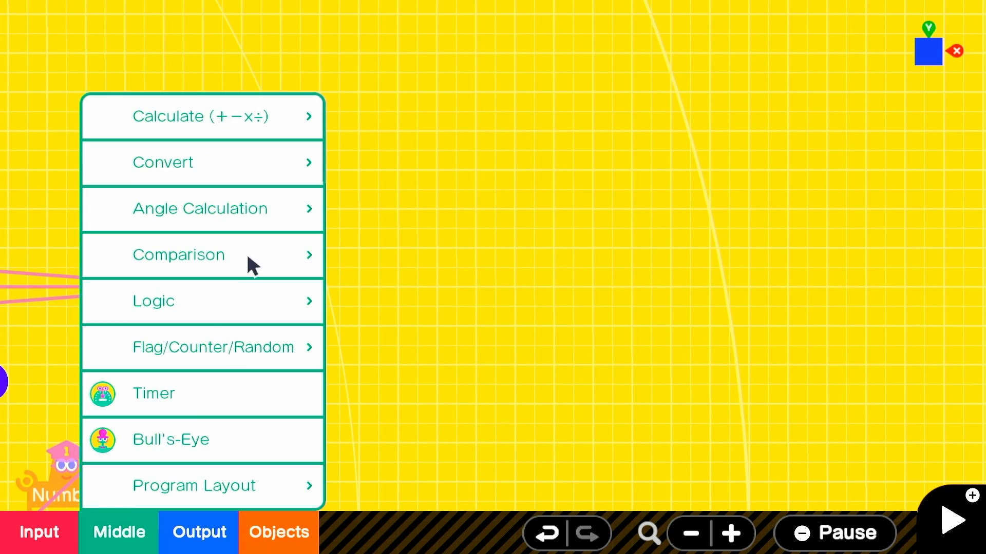
left_click(178, 254)
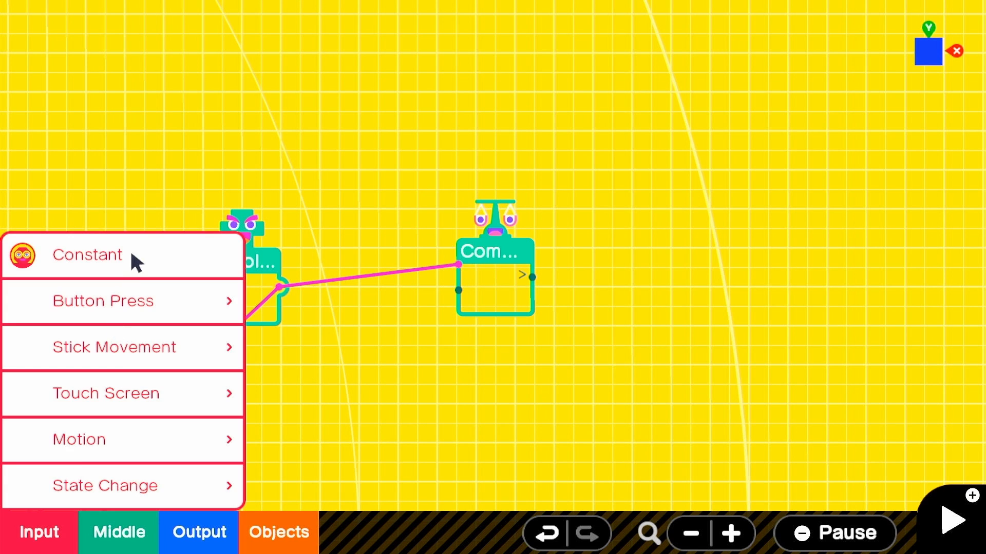
left_click(86, 254)
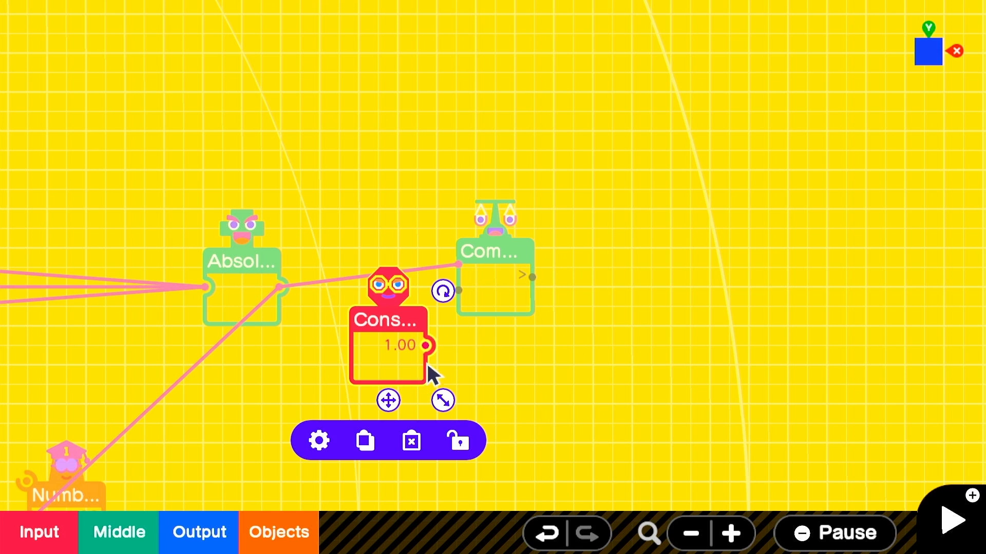
Set the constant's output value to 15 and add a Play Sound Nodon
left_click(318, 440)
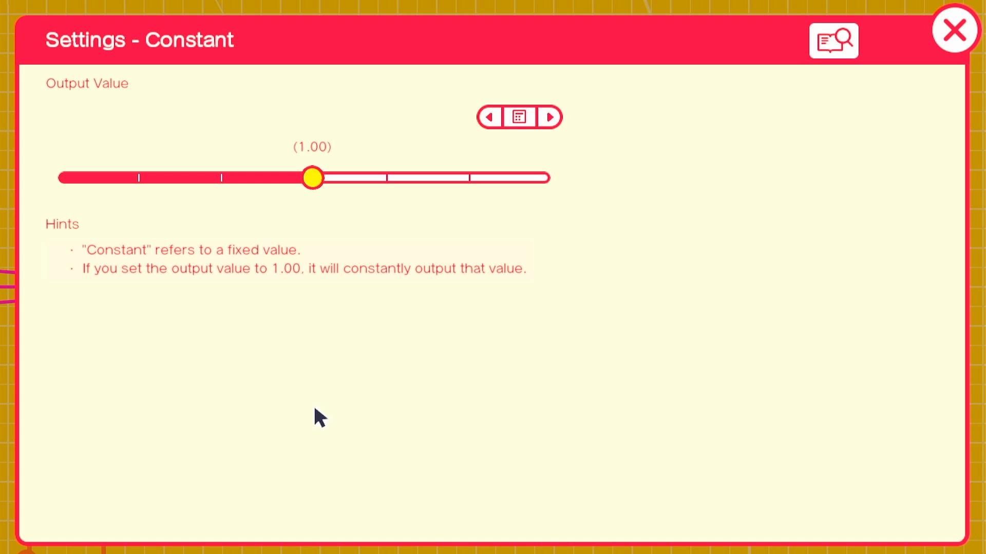
left_click(518, 118)
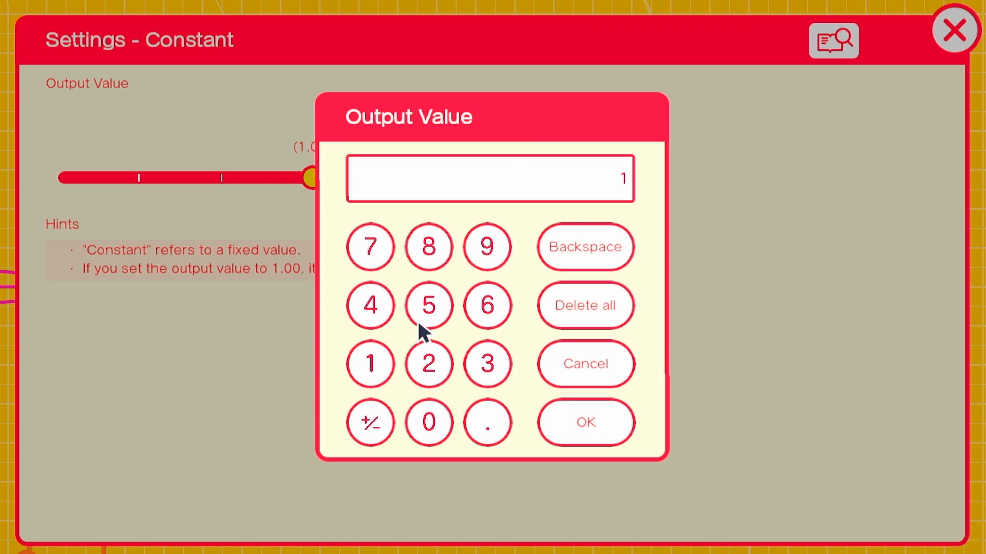
left_click(584, 422)
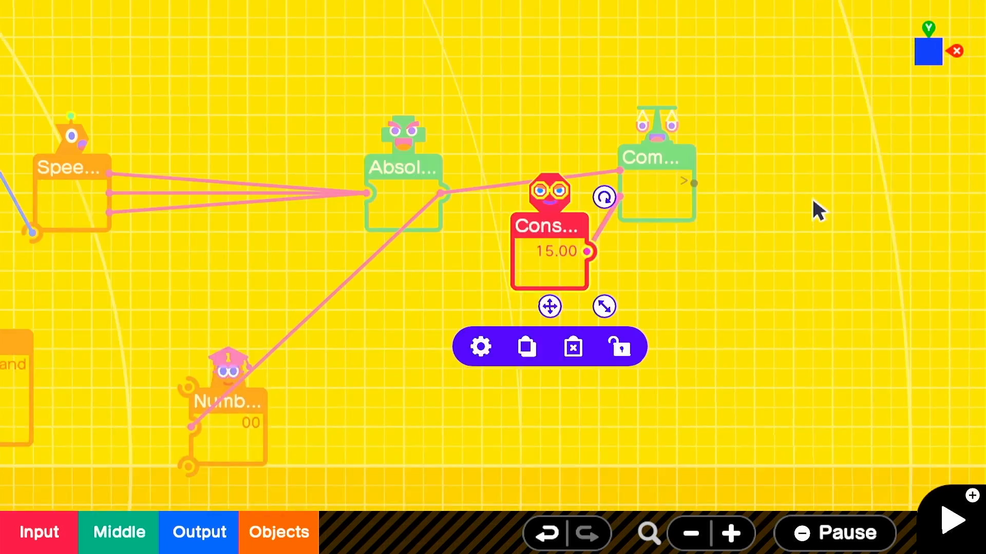
left_click(480, 346)
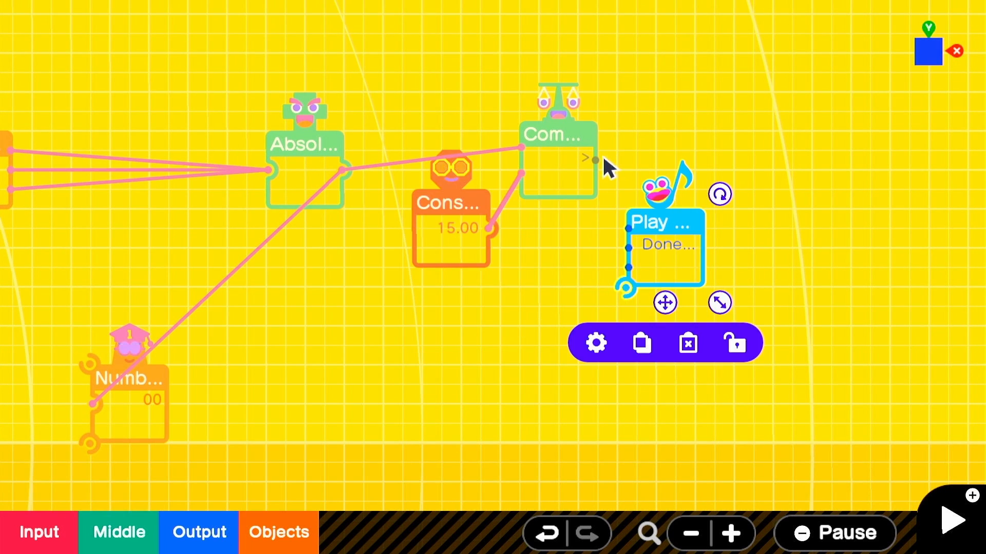
Set the Play Sound Nodon to the Done sound and test-play the game
left_click(593, 342)
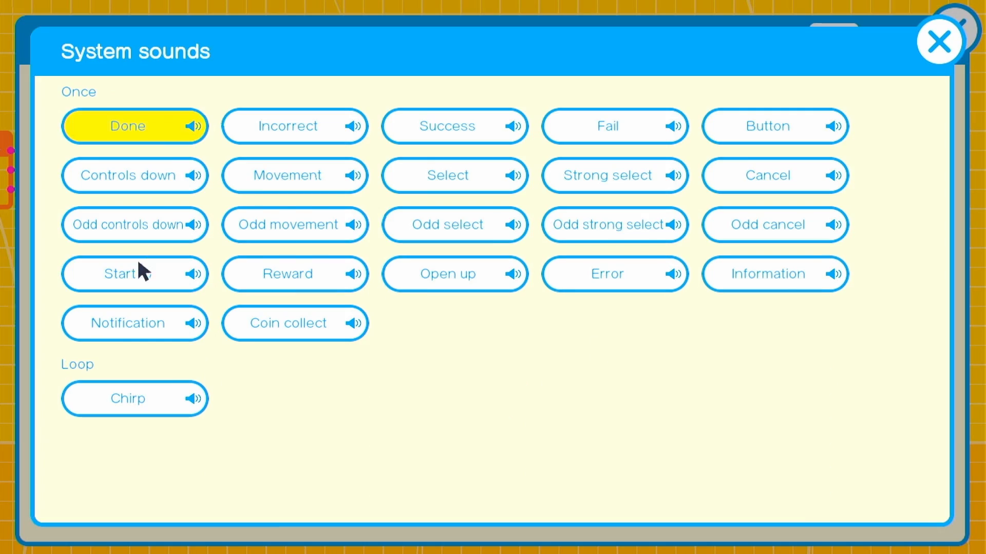
left_click(939, 41)
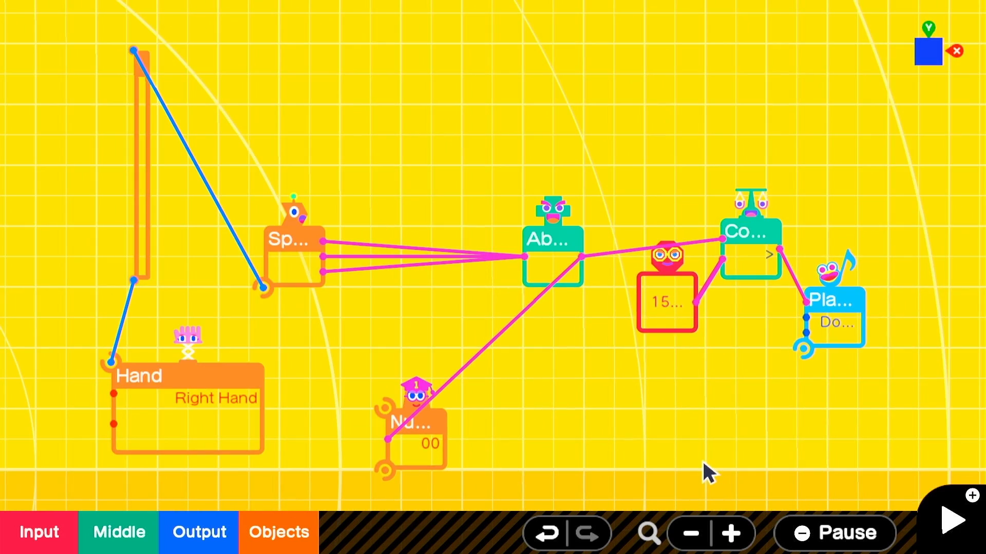
left_click(951, 520)
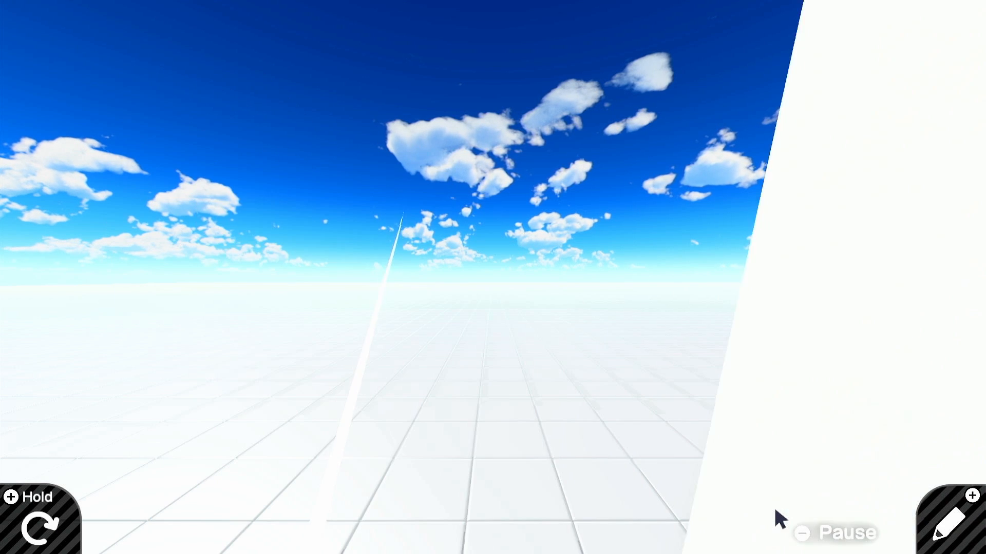
Replace the sound with a channel A Wormhole Transmitter and add a Destroy Nodon
left_click(949, 521)
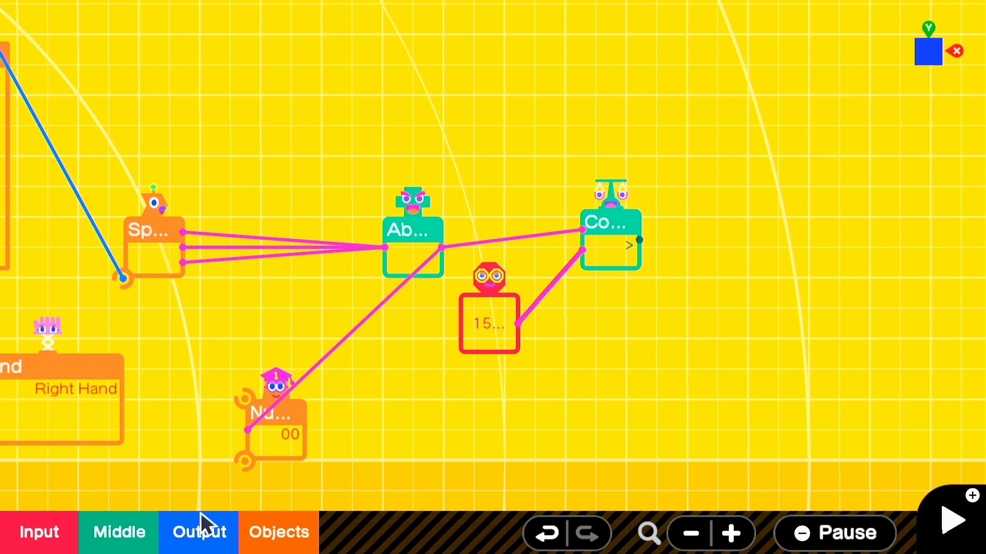
left_click(489, 324)
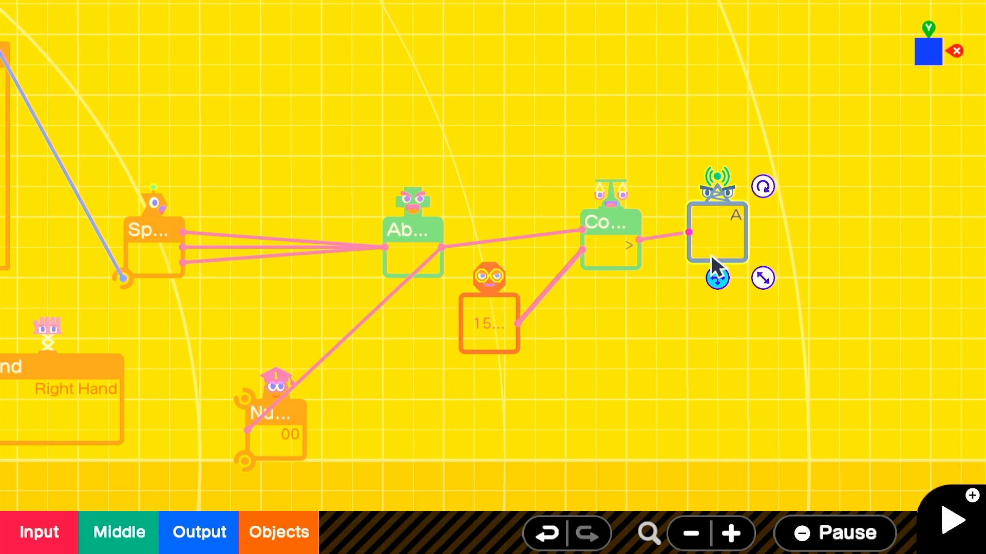
left_click(278, 532)
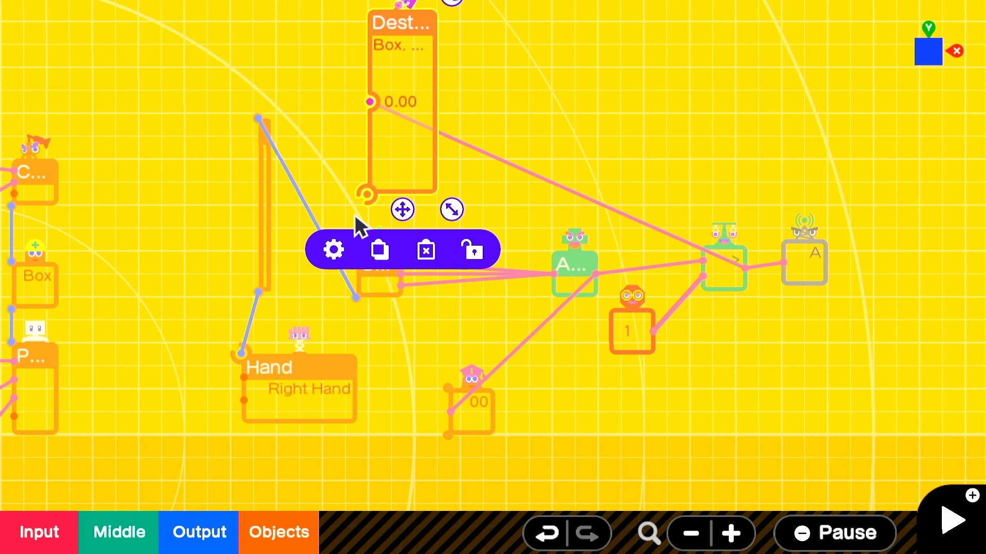
Deselect Box, Cylinder and Sphere under Destroy What?, leaving only crates
left_click(332, 249)
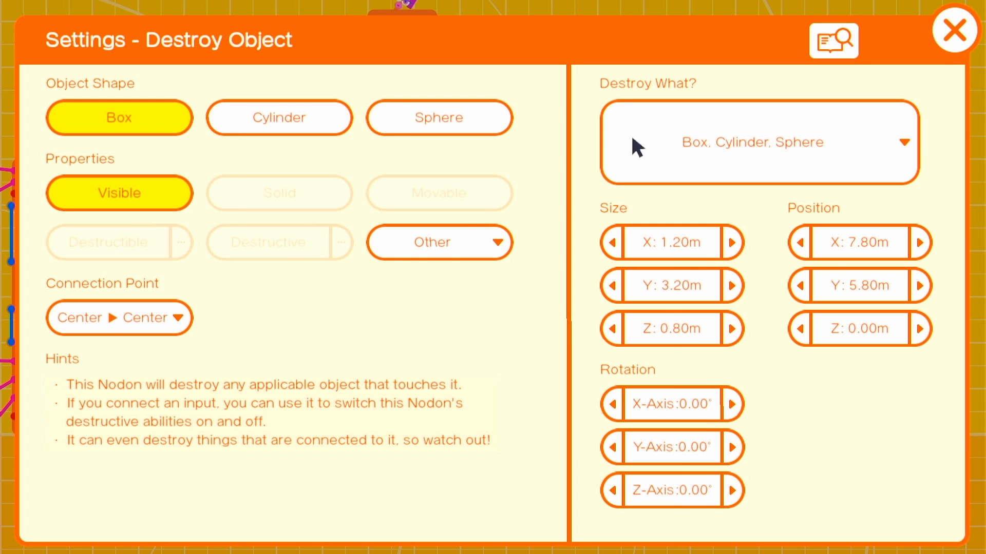
left_click(759, 142)
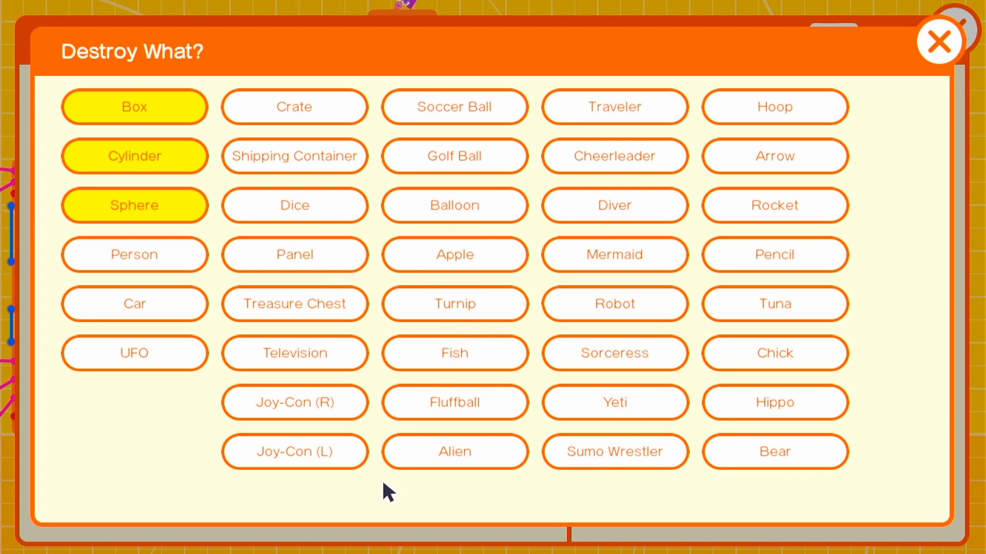
left_click(293, 106)
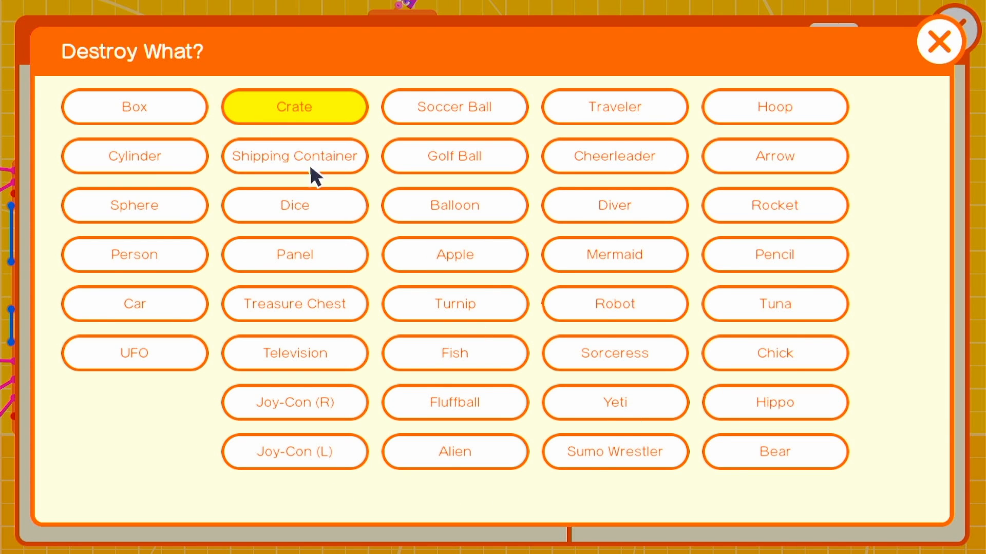
left_click(293, 106)
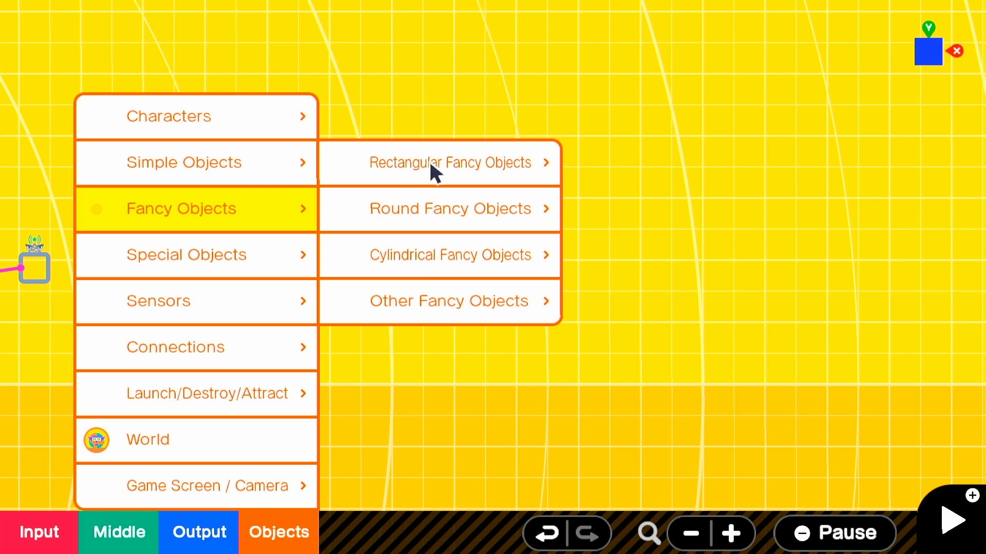
Add a Robot from the cylindrical fancy objects
left_click(450, 255)
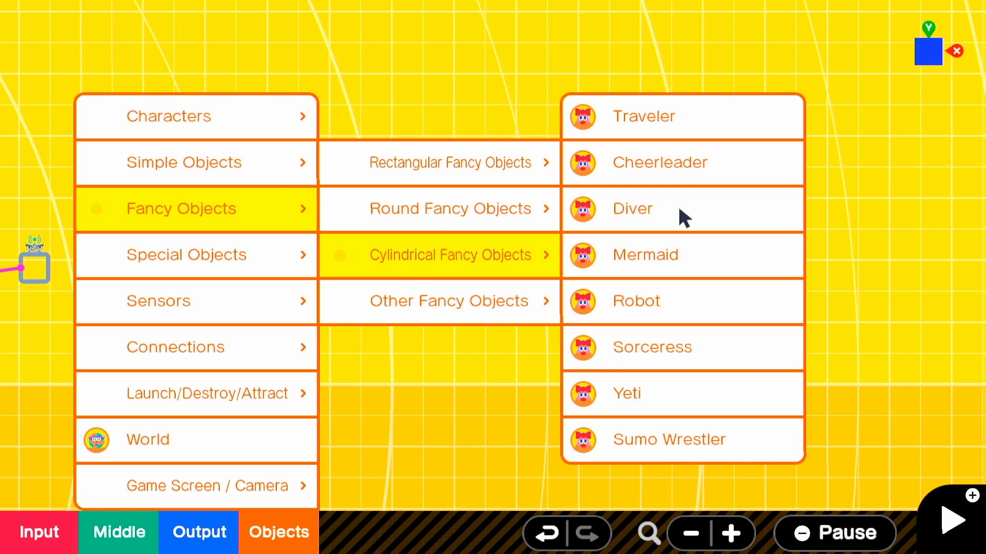
left_click(633, 208)
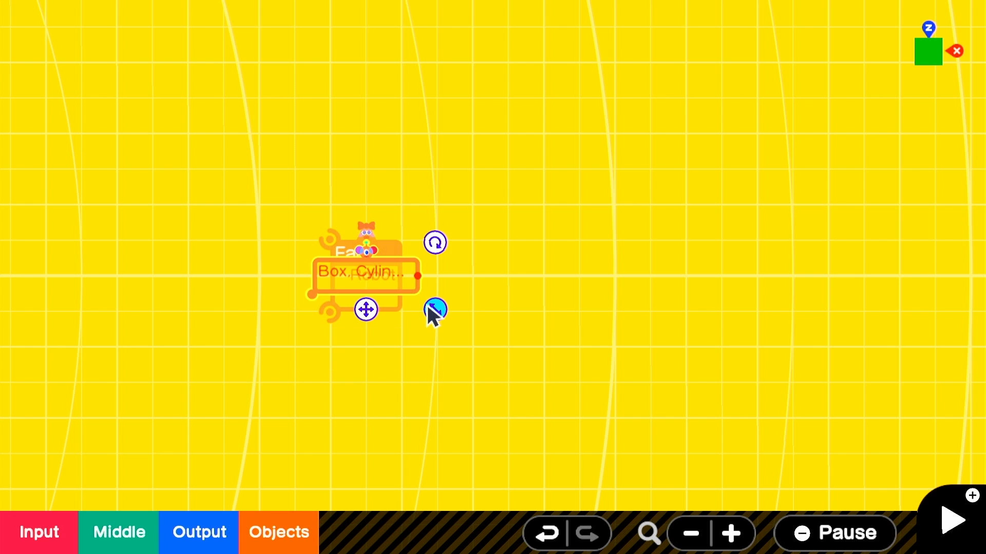
left_click(434, 308)
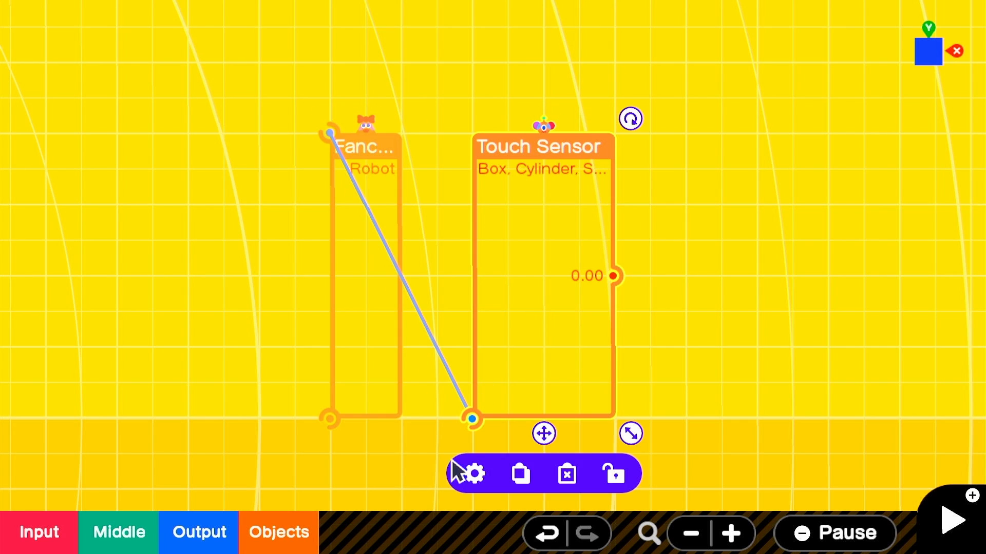
Attach a box-detecting Touch Sensor and combine it with a channel A receiver in AND
left_click(475, 473)
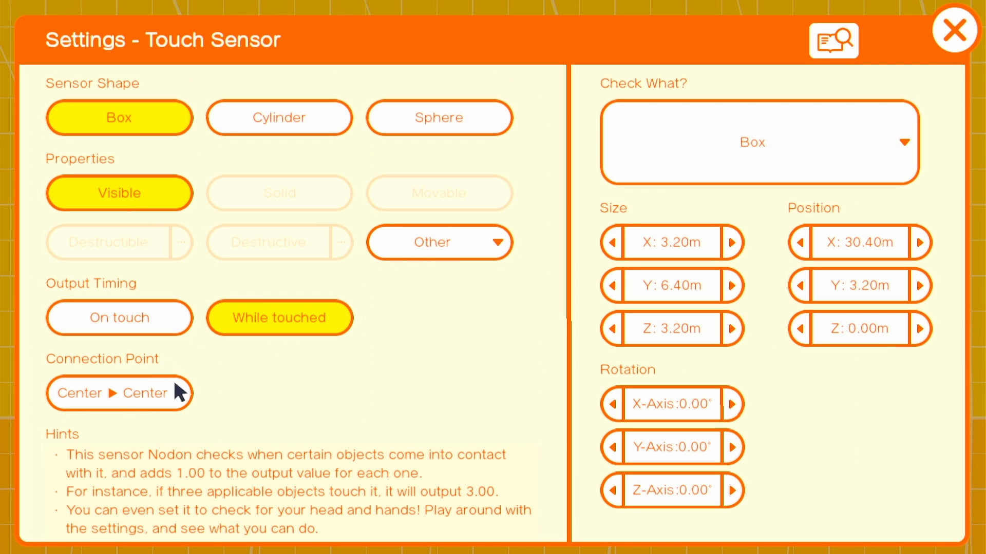
left_click(953, 31)
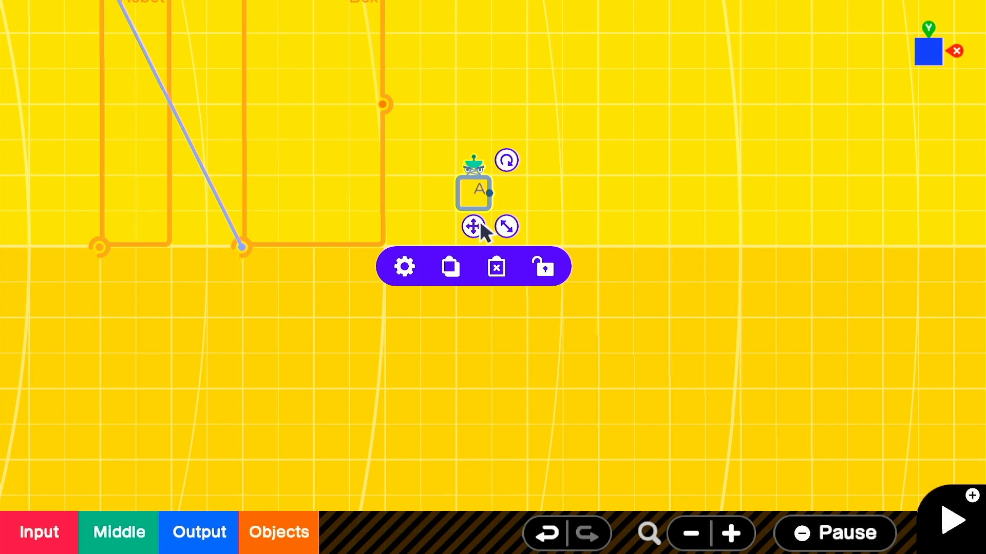
left_click(333, 317)
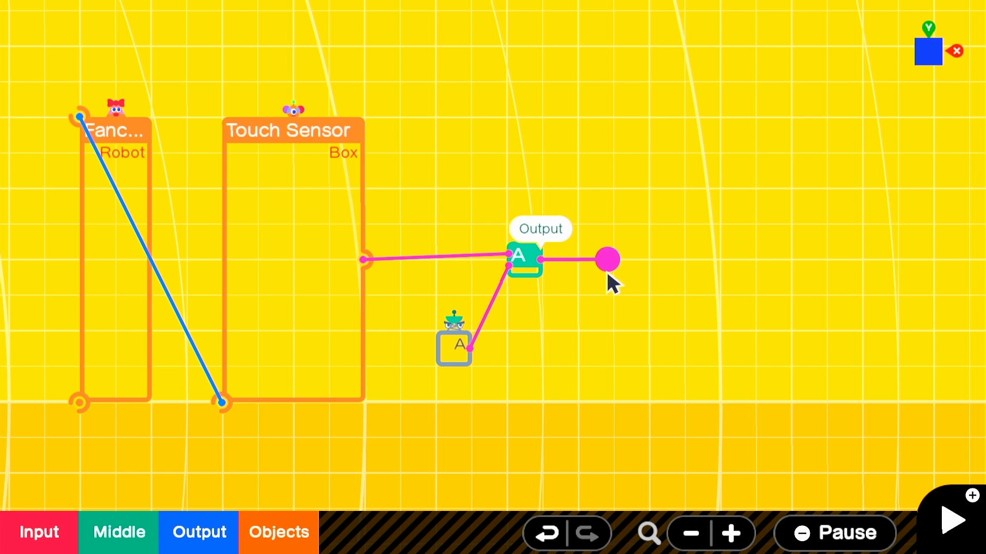
Add a Trigger from 0 and set the Counter to start at 3 within range 0–3
left_click(118, 532)
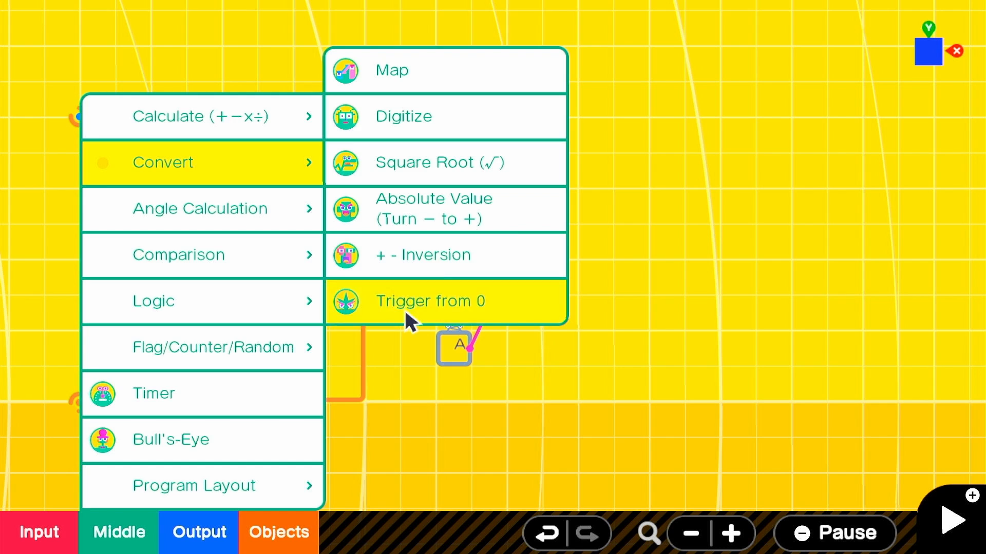
left_click(429, 300)
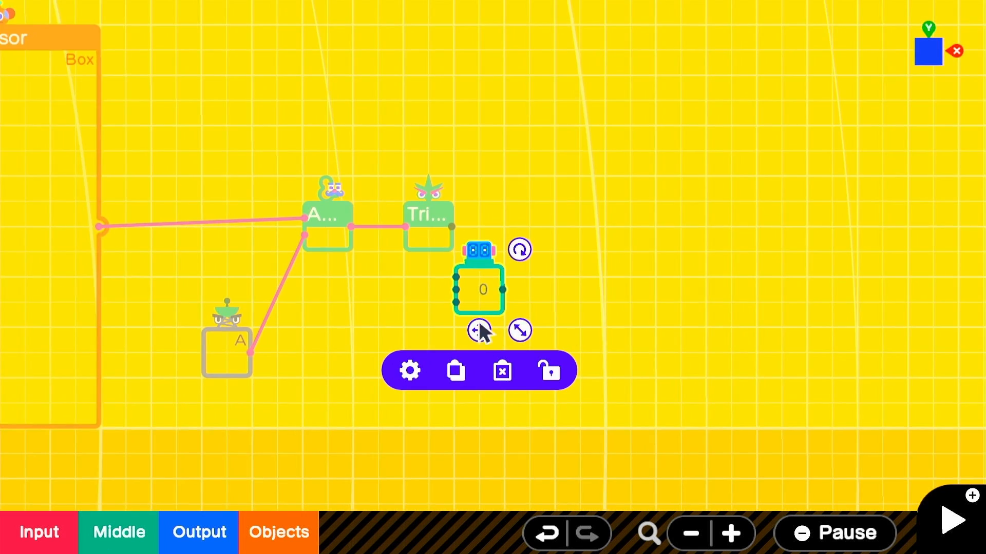
left_click(409, 370)
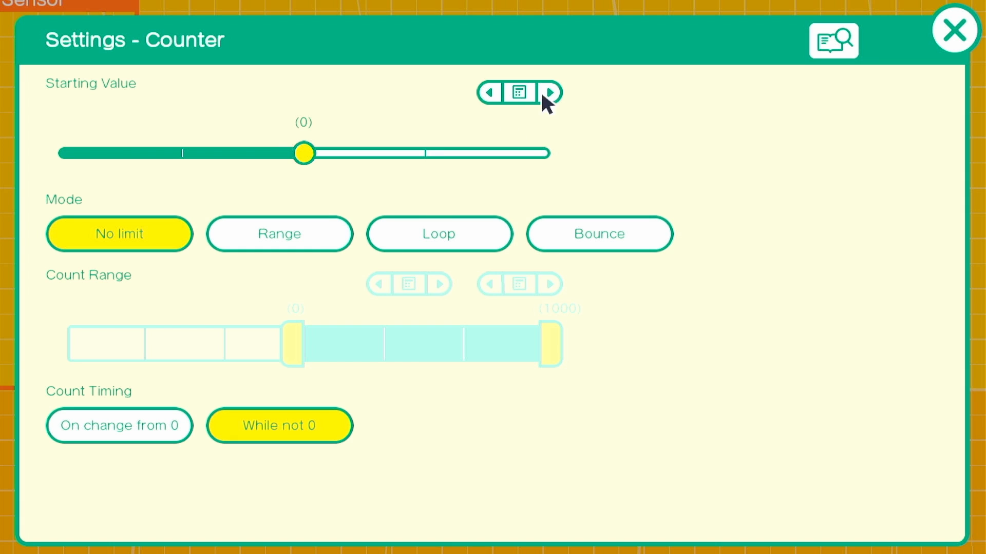
left_click(279, 235)
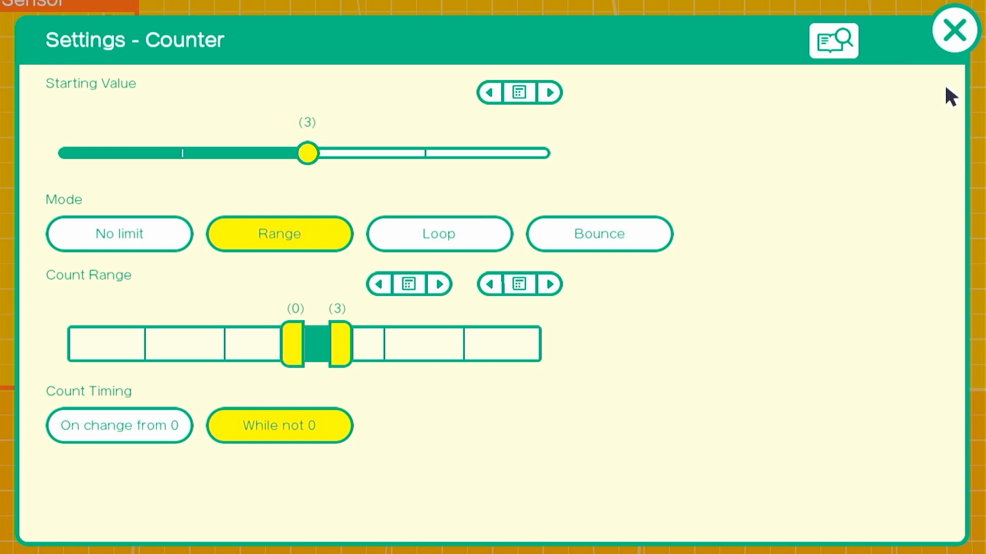
left_click(954, 31)
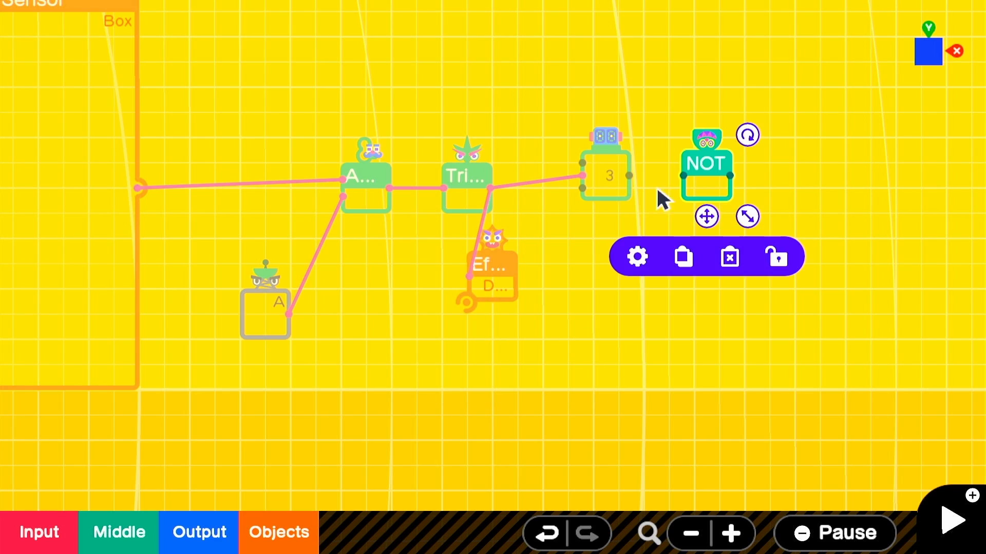
Add a Destroy Nodon targeting the Robot and the Diver
left_click(277, 531)
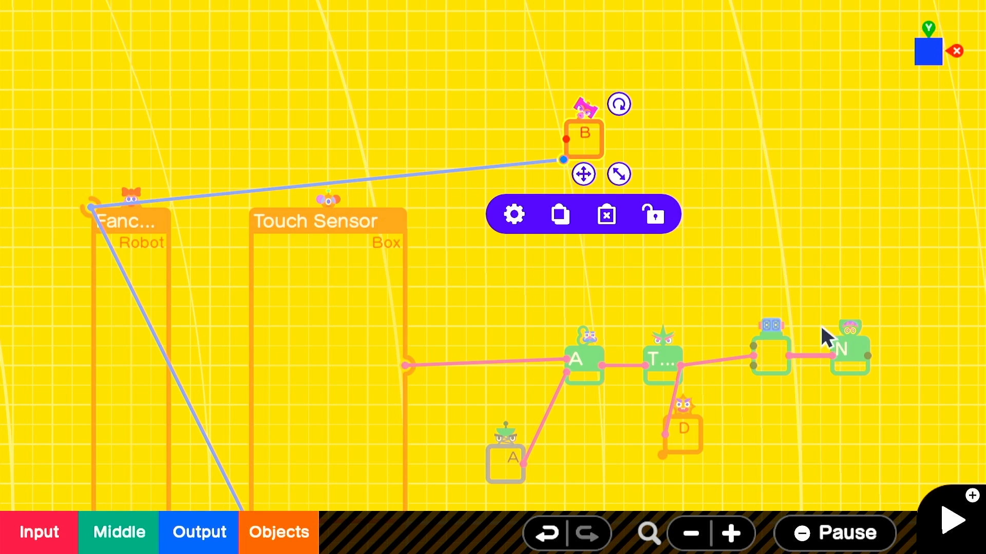
left_click(513, 215)
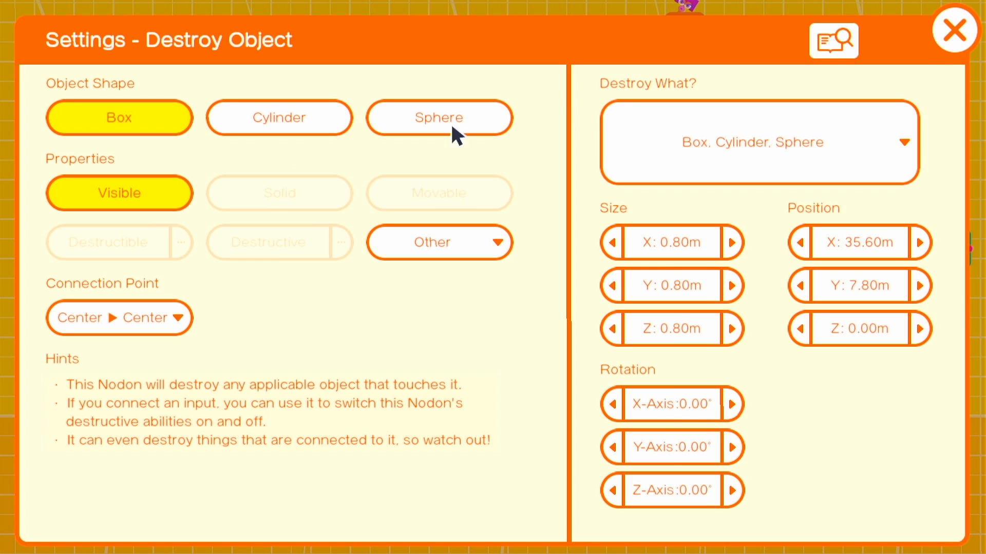
left_click(758, 142)
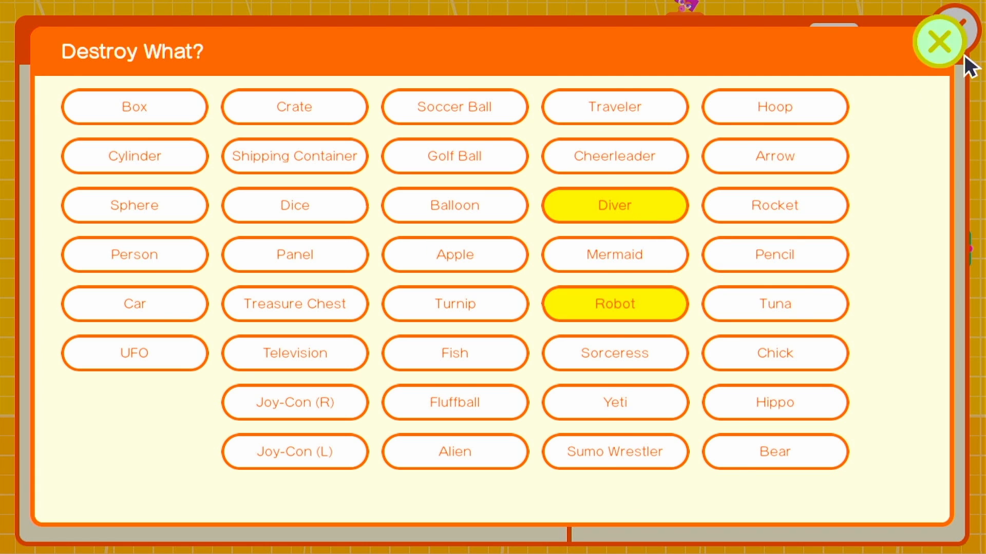
left_click(939, 41)
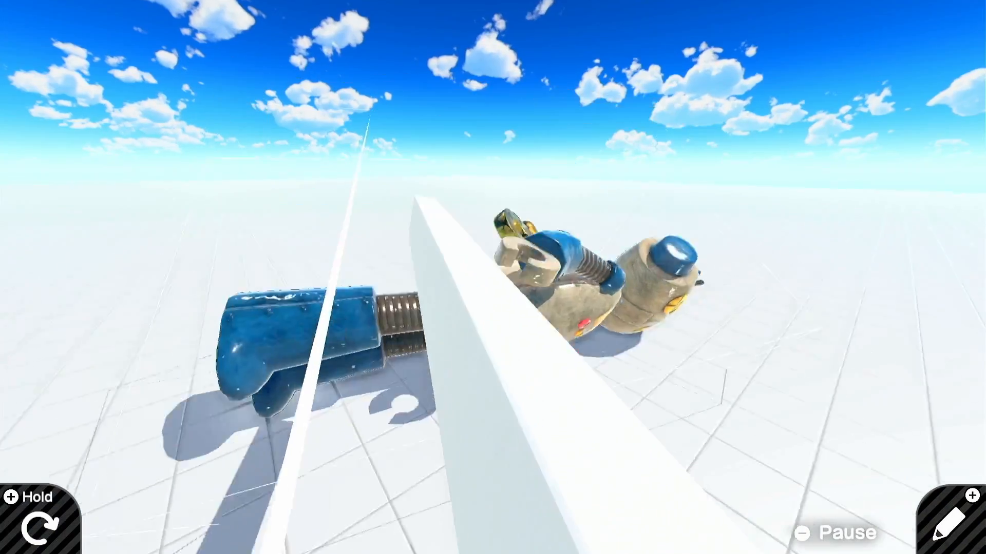
left_click(952, 515)
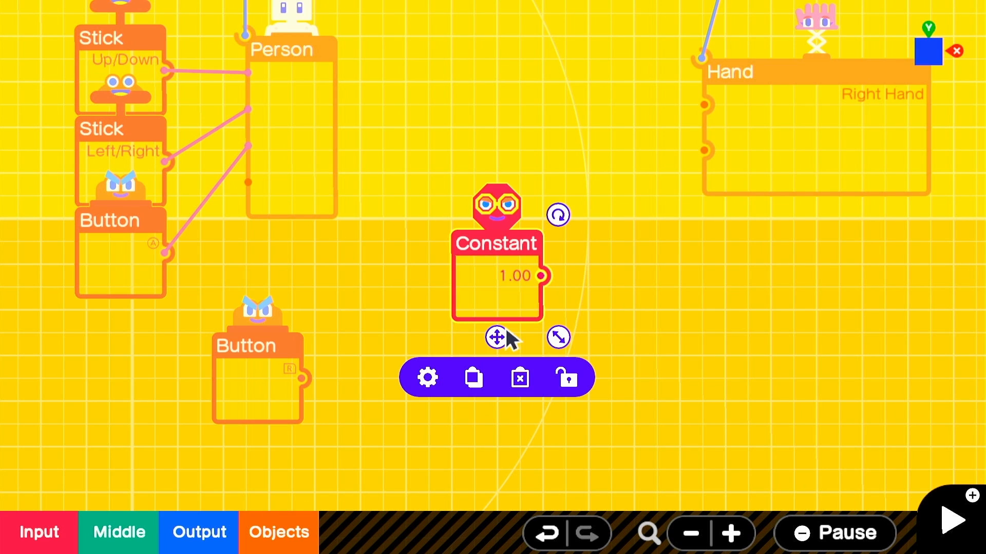
Add a constant kept at 10 and a Calculator, and wire the constant's output
left_click(426, 377)
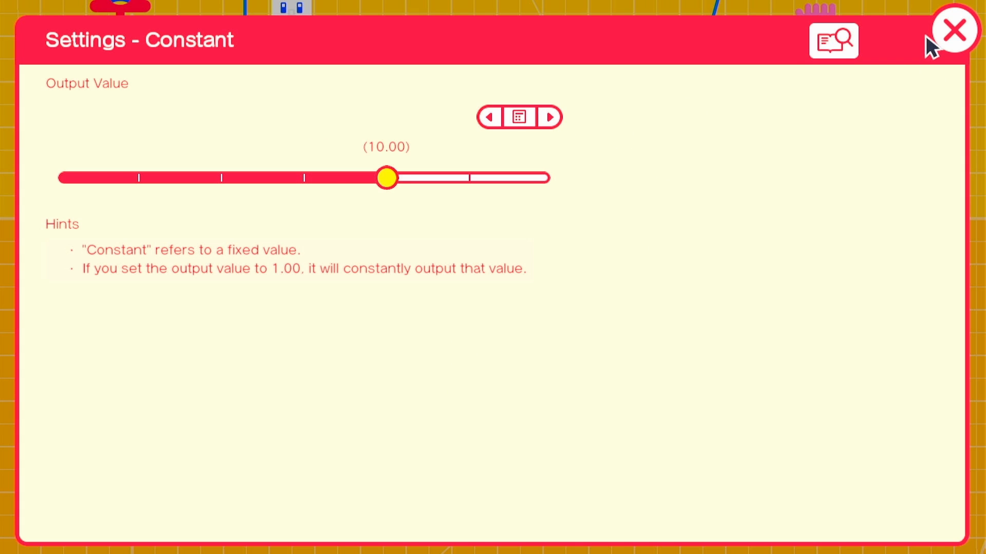
left_click(953, 30)
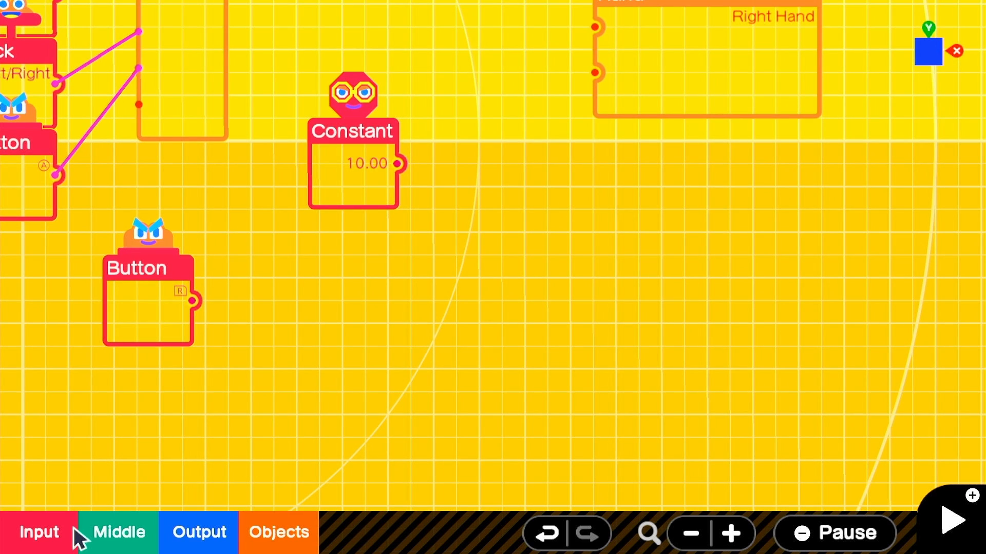
left_click(117, 532)
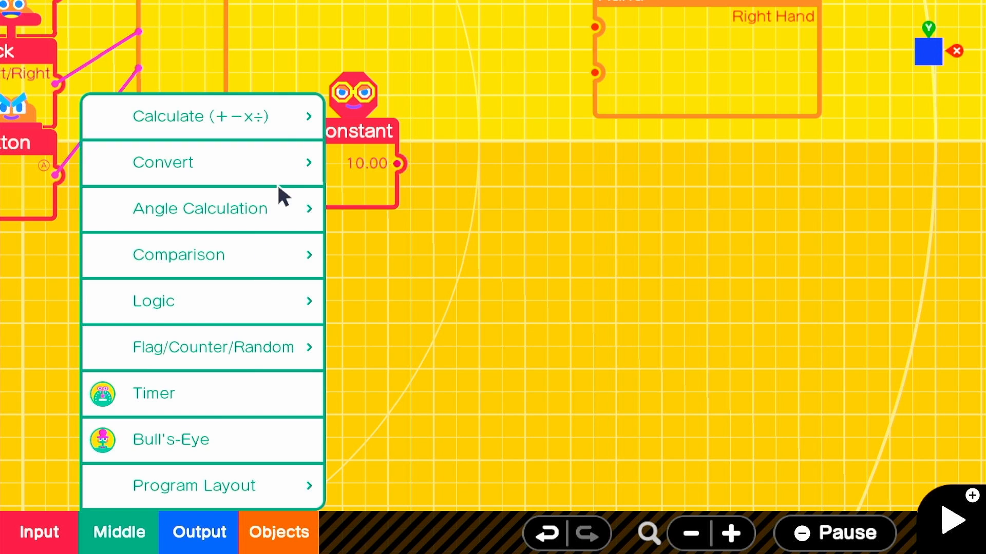
left_click(201, 115)
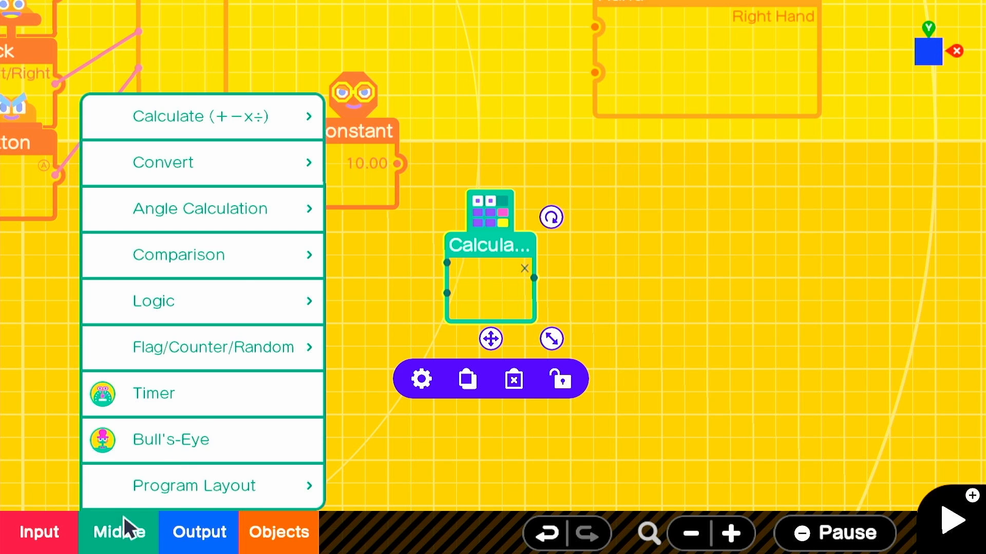
left_click(200, 116)
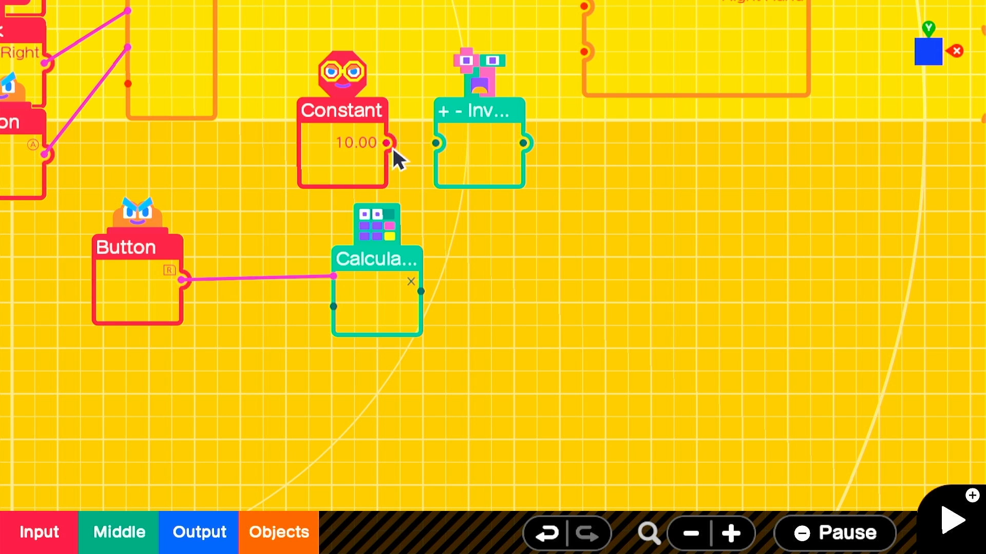
left_click(137, 275)
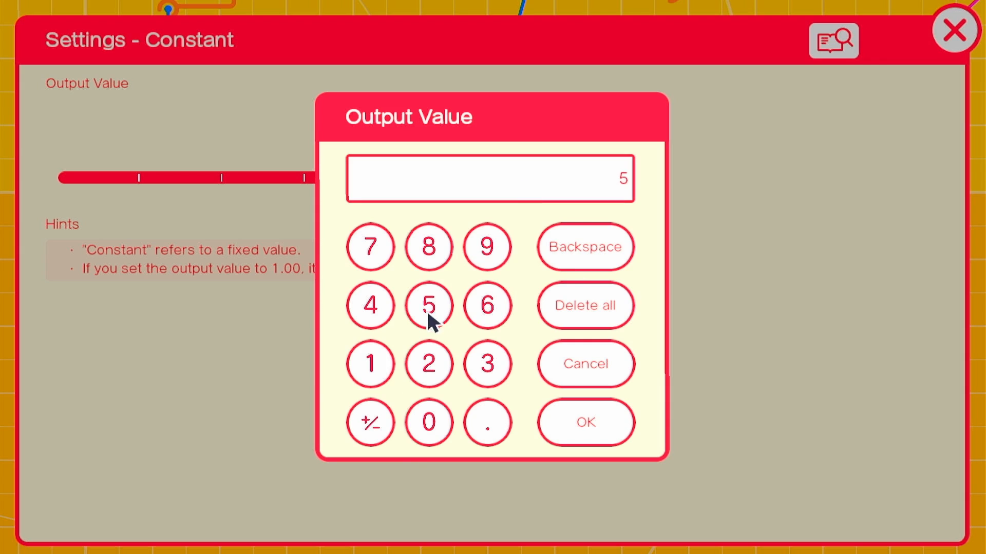
Enter 50 for the constant, choose the Whoosh sound, and test-play the program
left_click(584, 422)
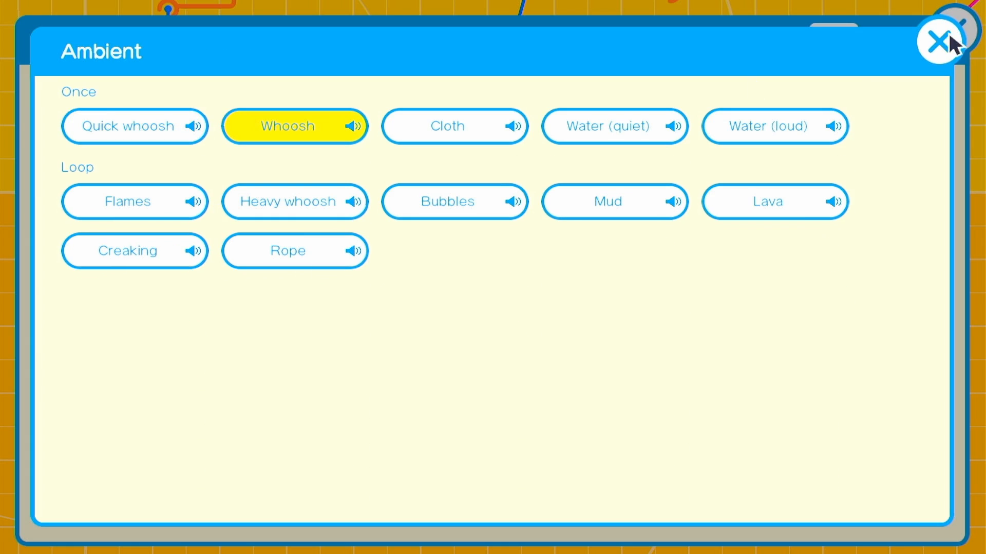
left_click(941, 41)
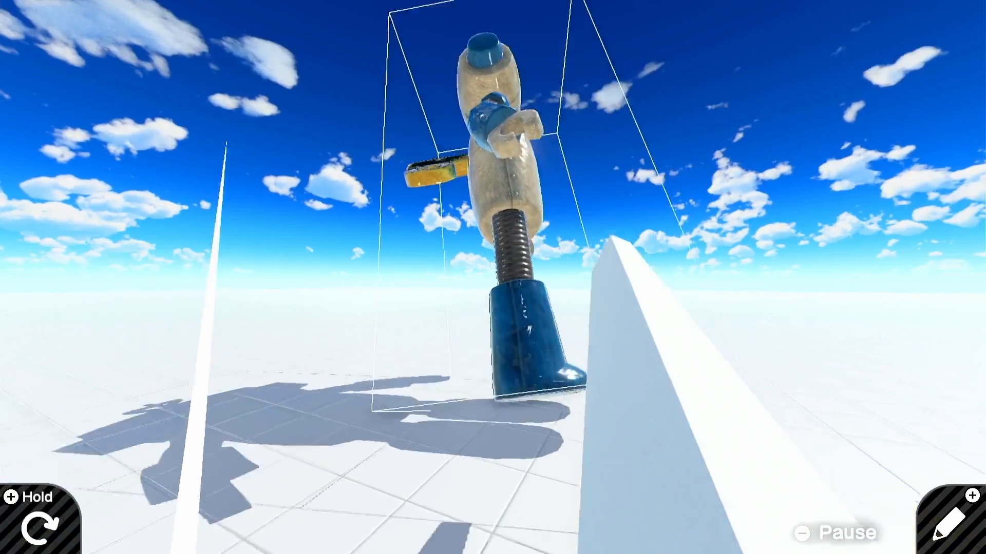
left_click(955, 535)
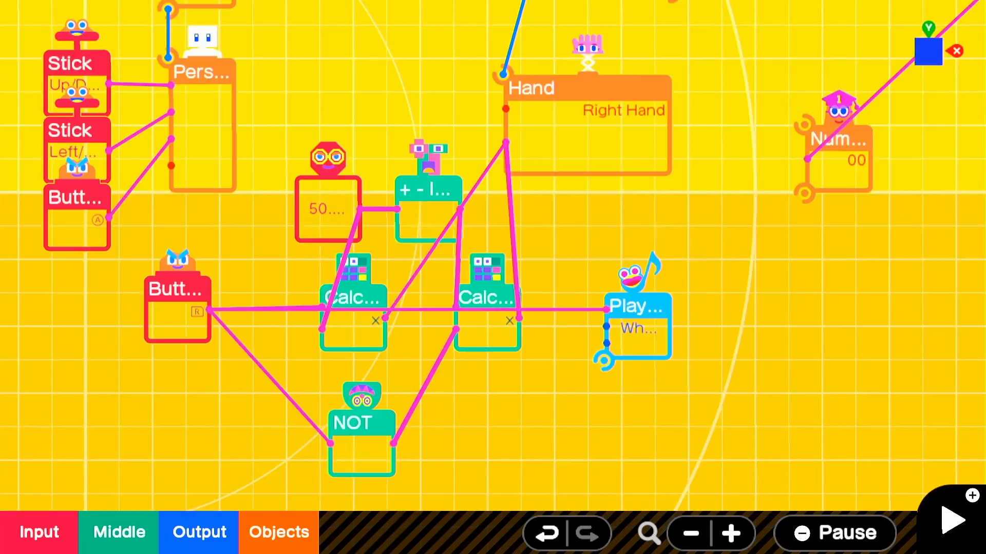
left_click(688, 533)
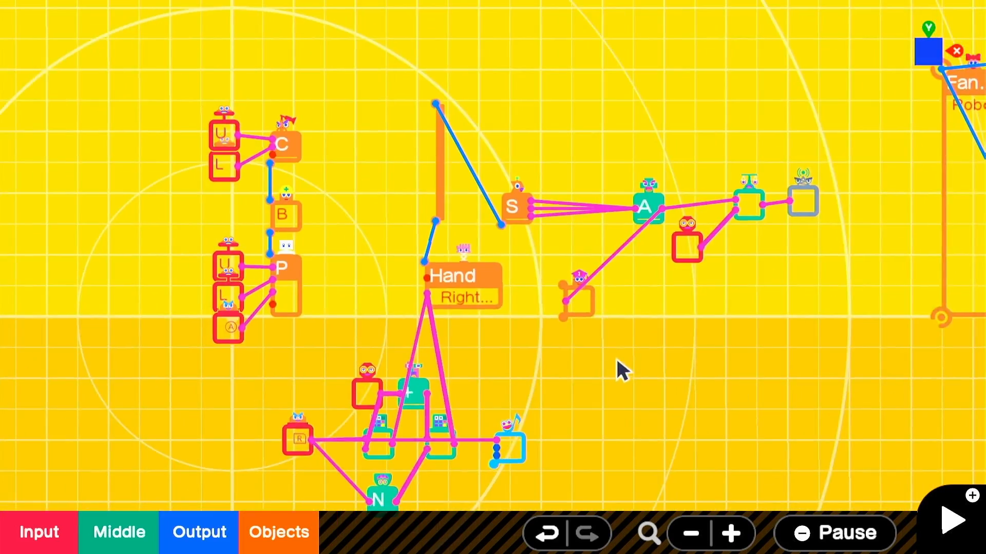
Attach a cylinder to the right hand at the Y- to Z+ connection point and colour it
left_click(277, 531)
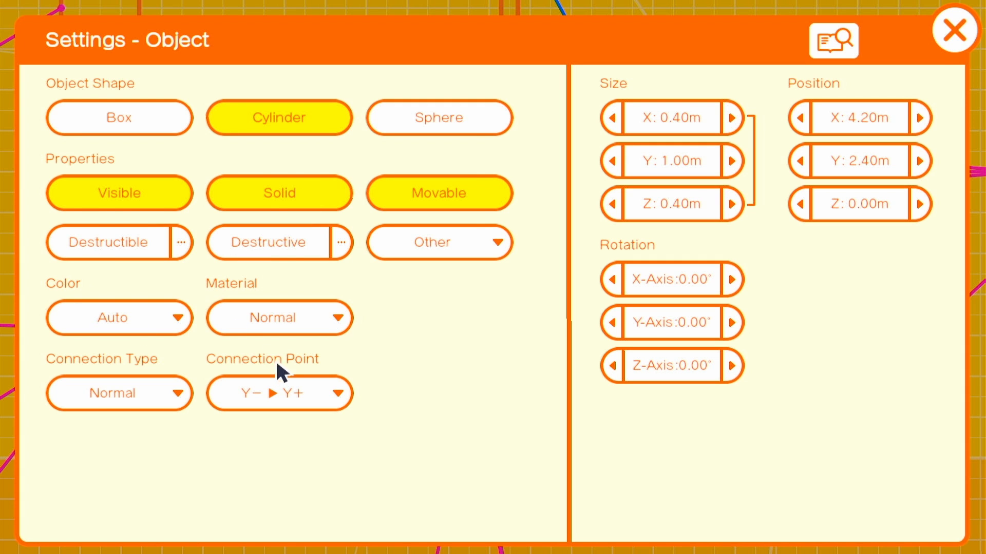
left_click(278, 394)
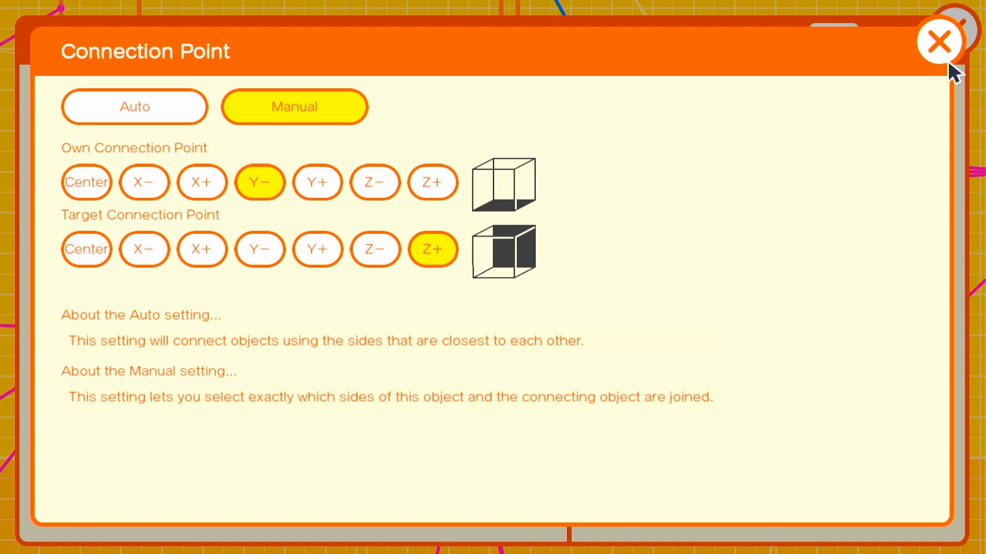
left_click(939, 41)
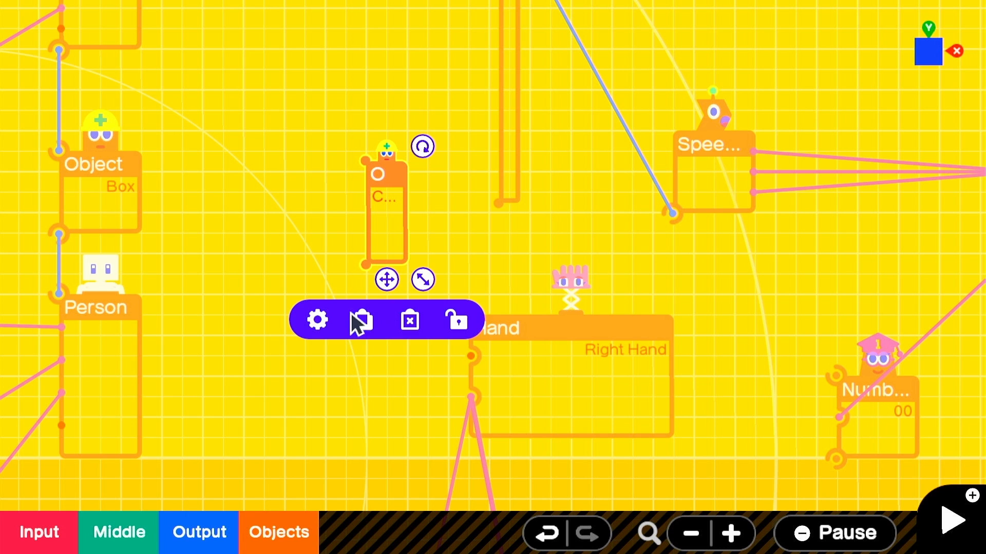
left_click(317, 319)
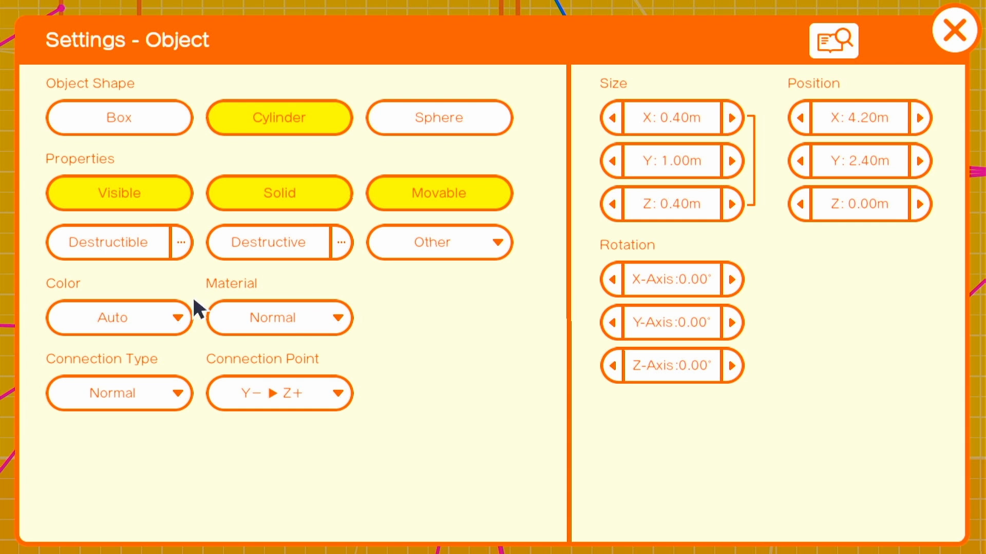
left_click(118, 392)
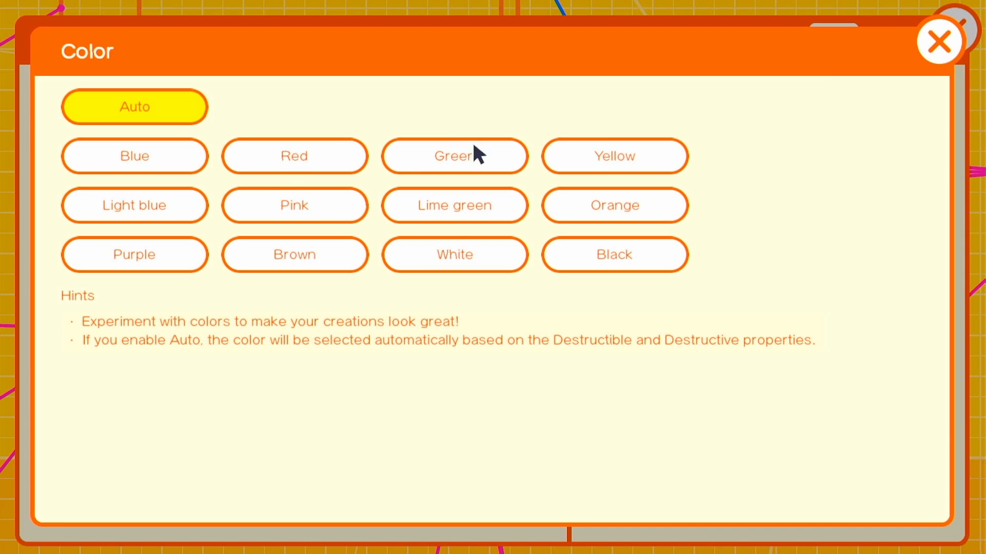
left_click(939, 41)
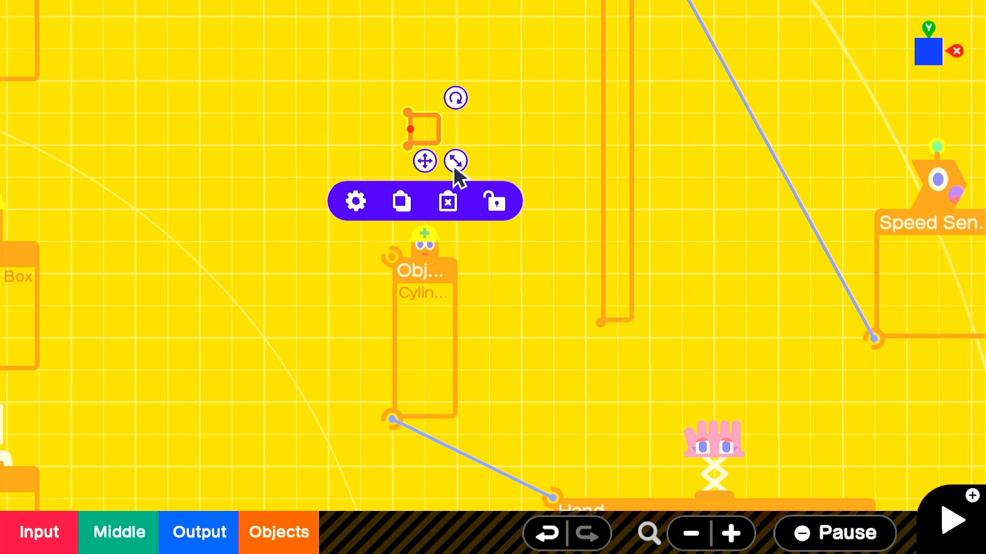
Set the launcher to fire zero-gravity, destructive spheres at speed 30 every 0.10 seconds
left_click(355, 201)
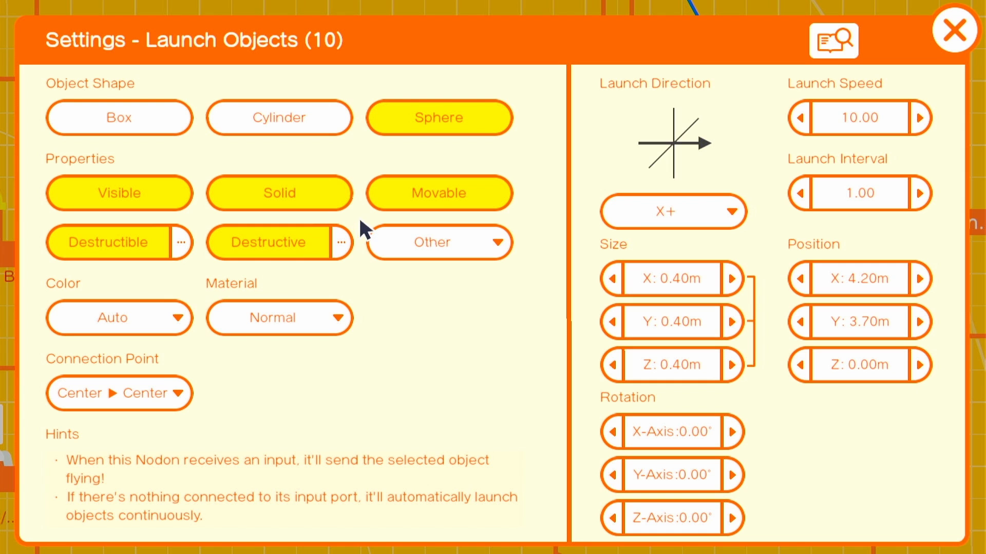
left_click(671, 212)
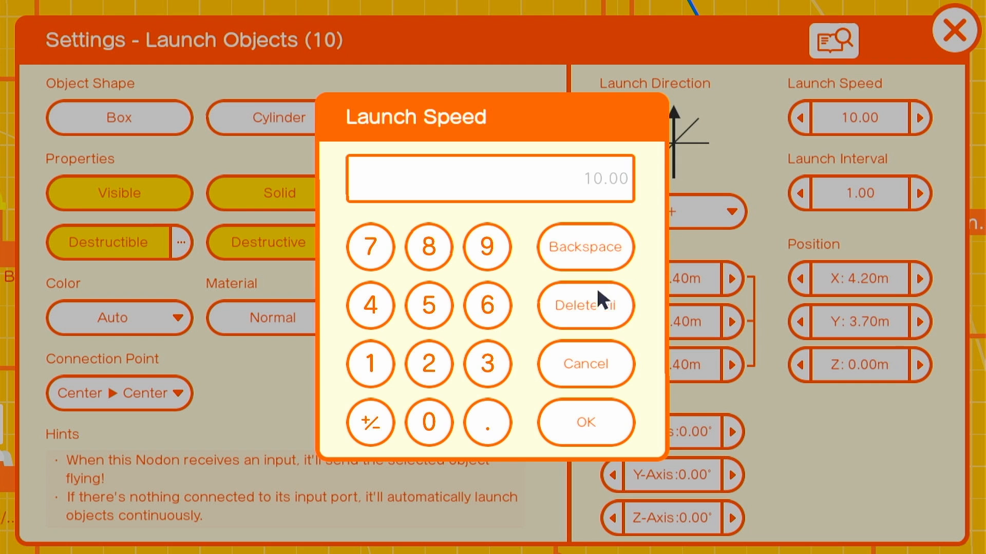
left_click(584, 422)
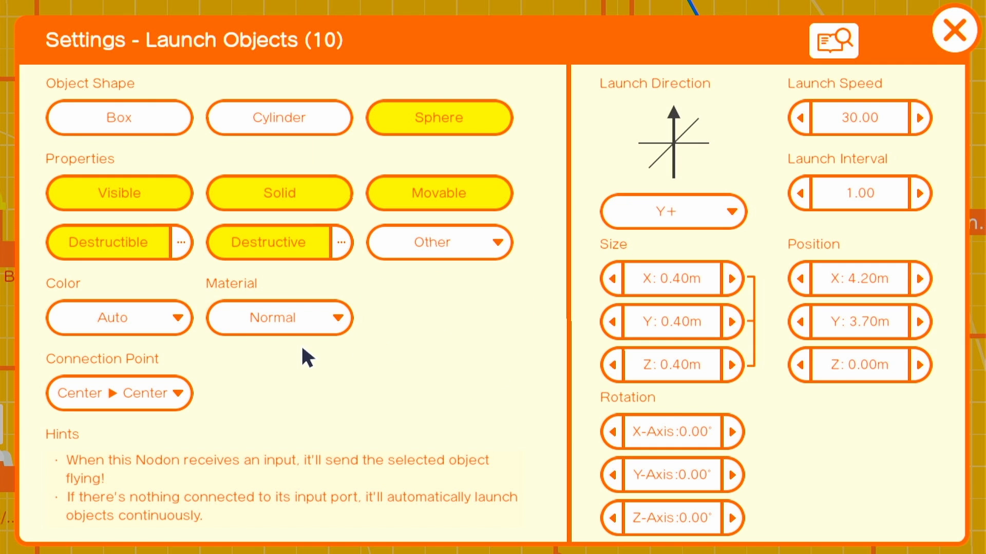
left_click(280, 318)
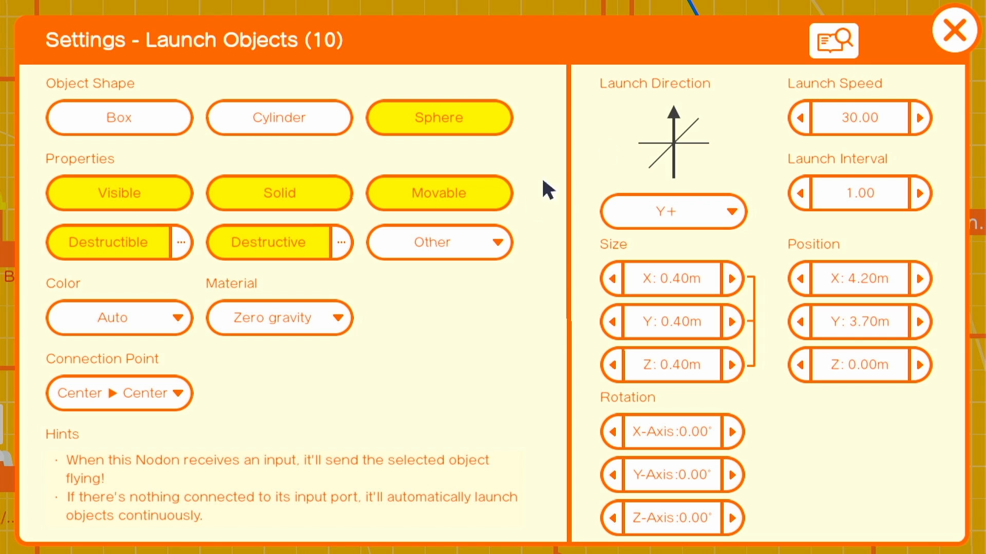
left_click(118, 317)
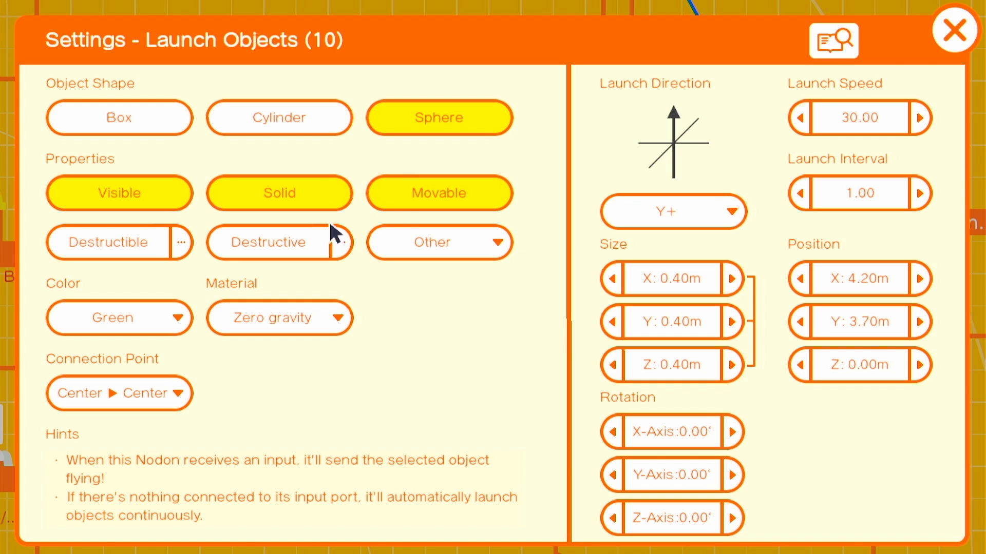
left_click(278, 243)
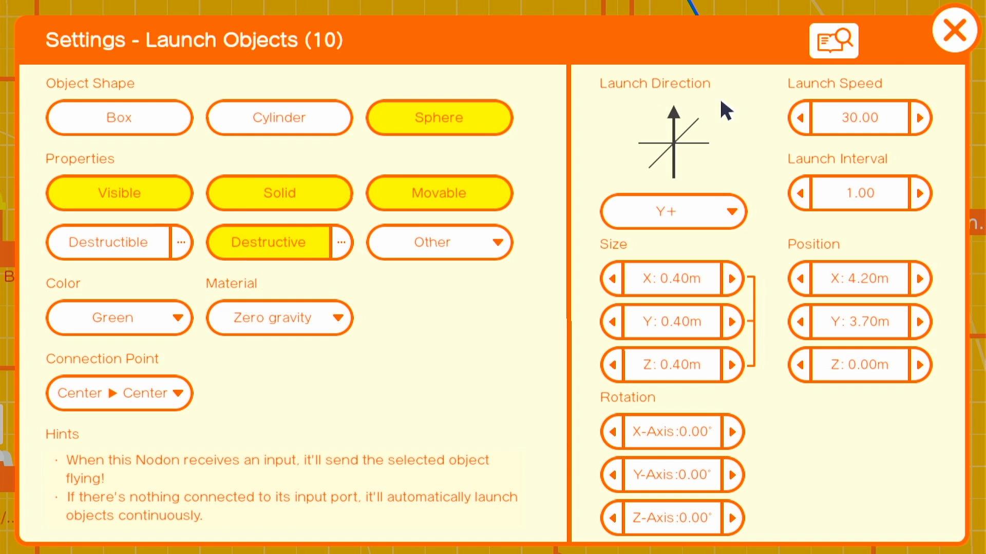
left_click(953, 30)
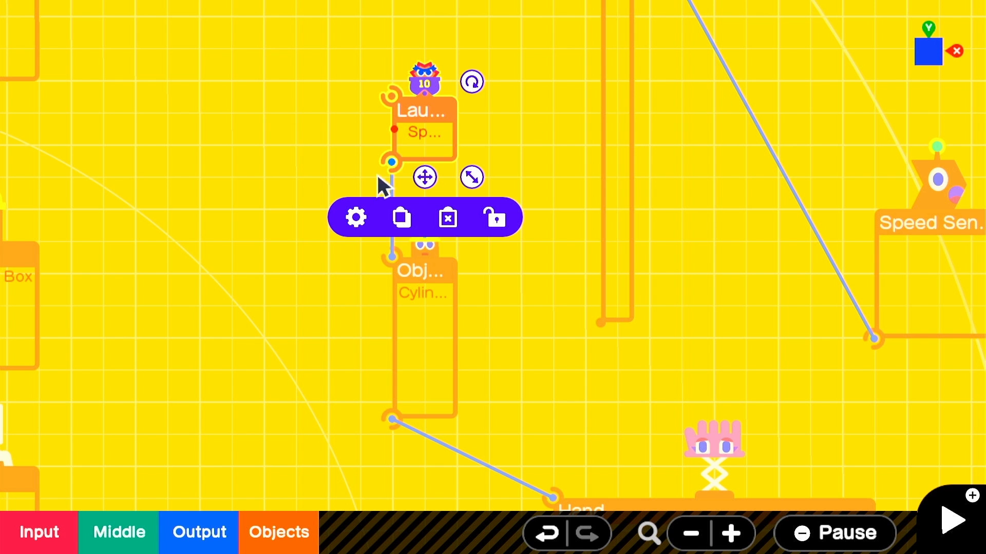
left_click(356, 217)
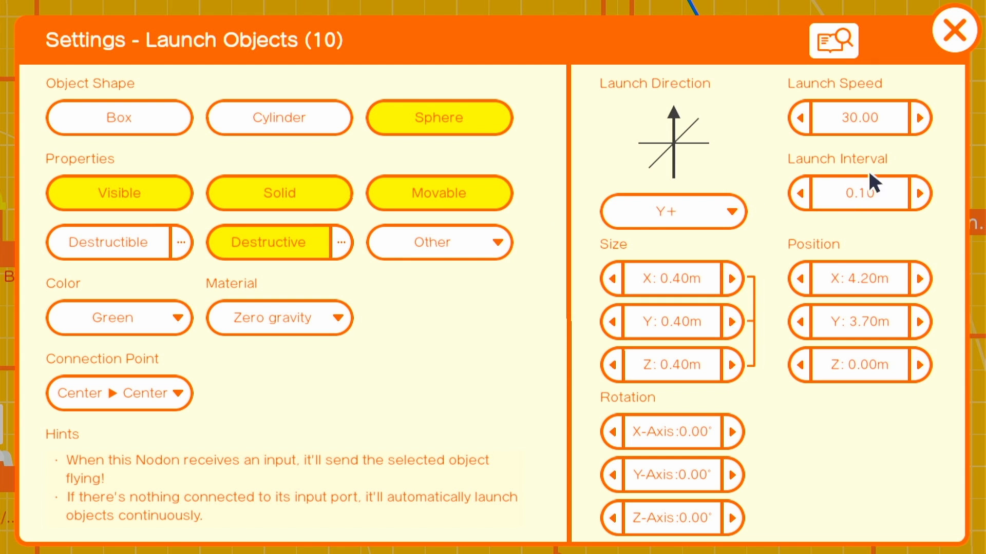
left_click(954, 30)
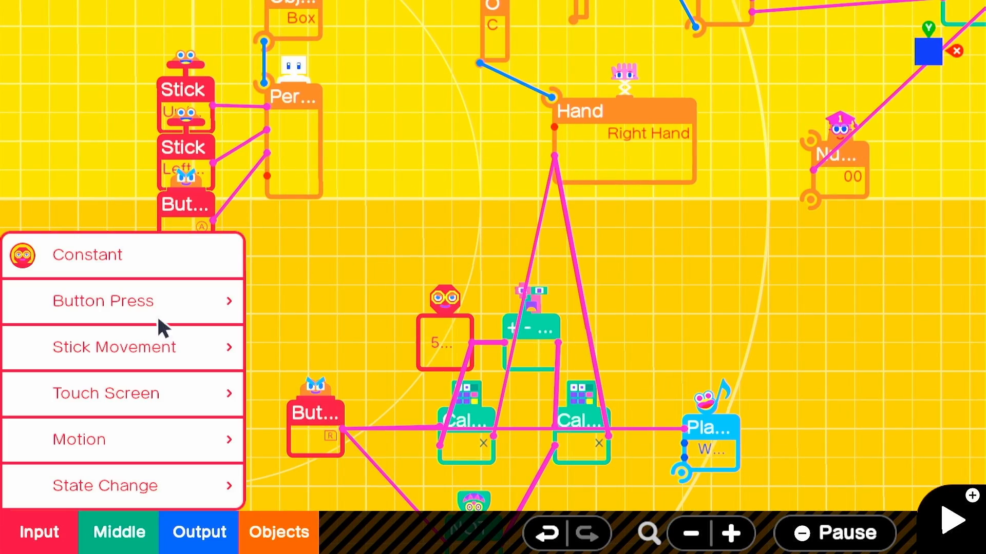
Playtest twice, firing green spheres from the arm cannon to topple the robot
left_click(103, 300)
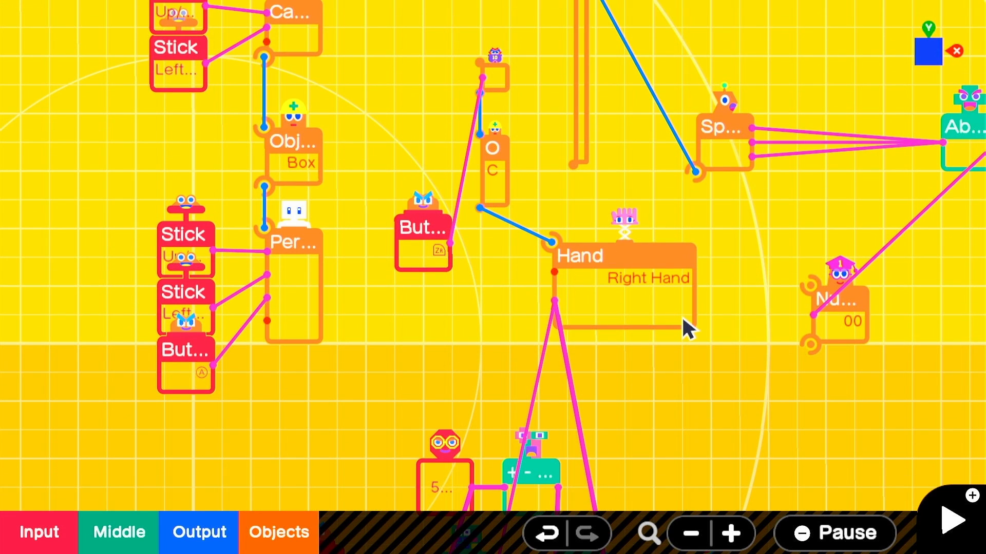
left_click(950, 520)
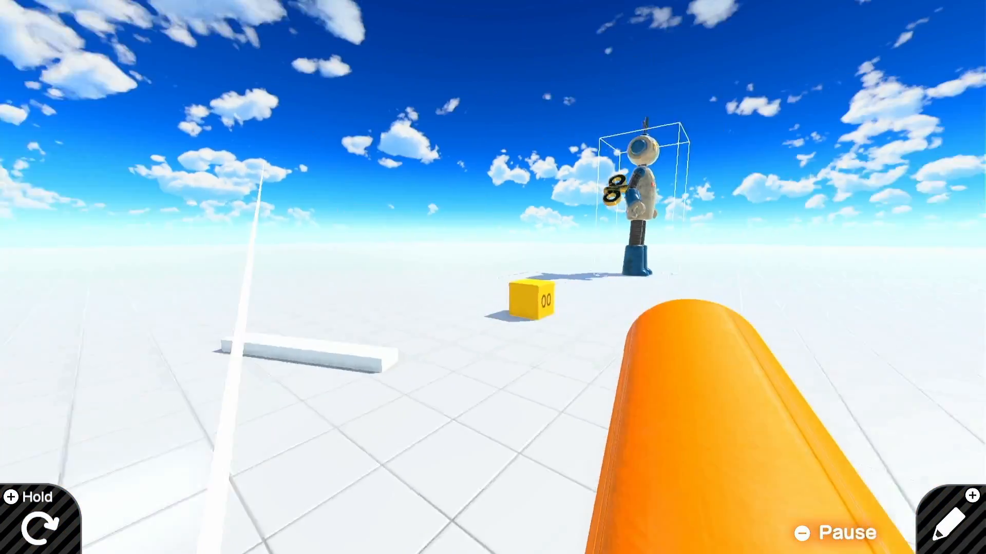
left_click(955, 525)
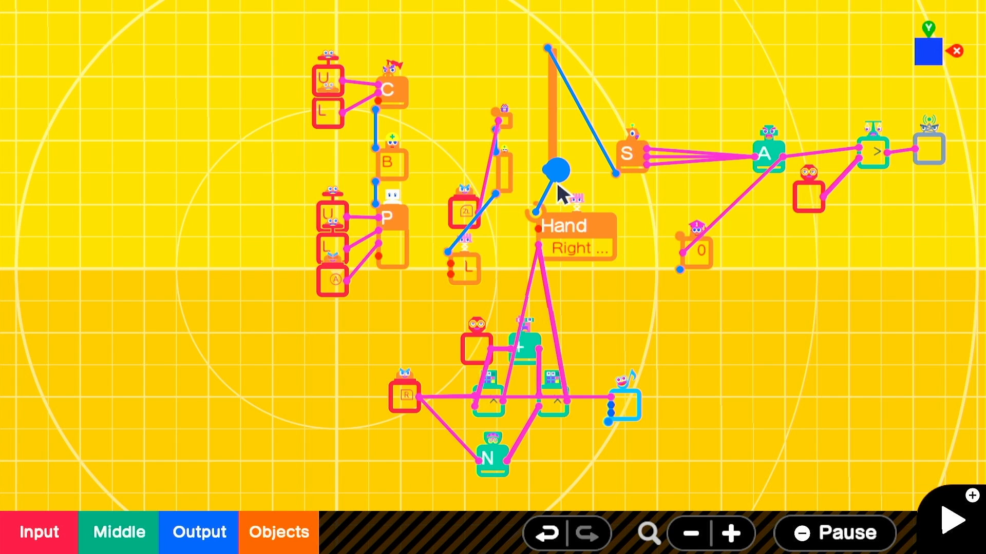
left_click(950, 520)
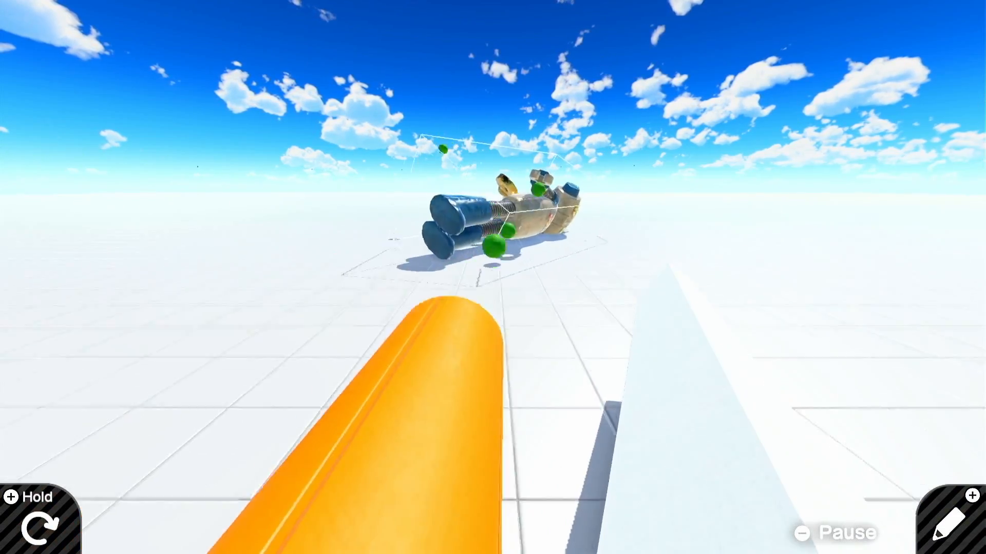
left_click(955, 524)
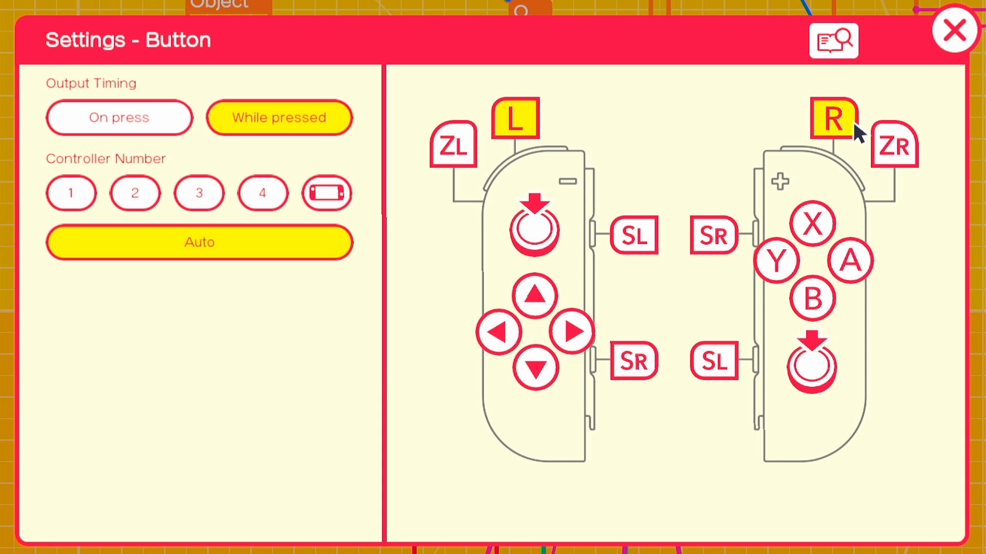
Set the Button Nodon to the R button for the right hand's grab
left_click(953, 30)
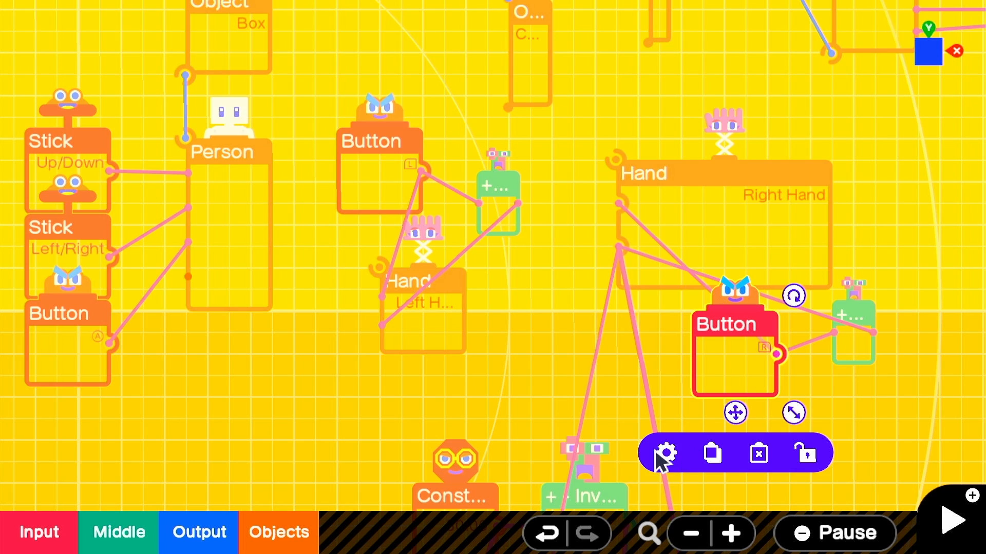
mouse_move(703, 232)
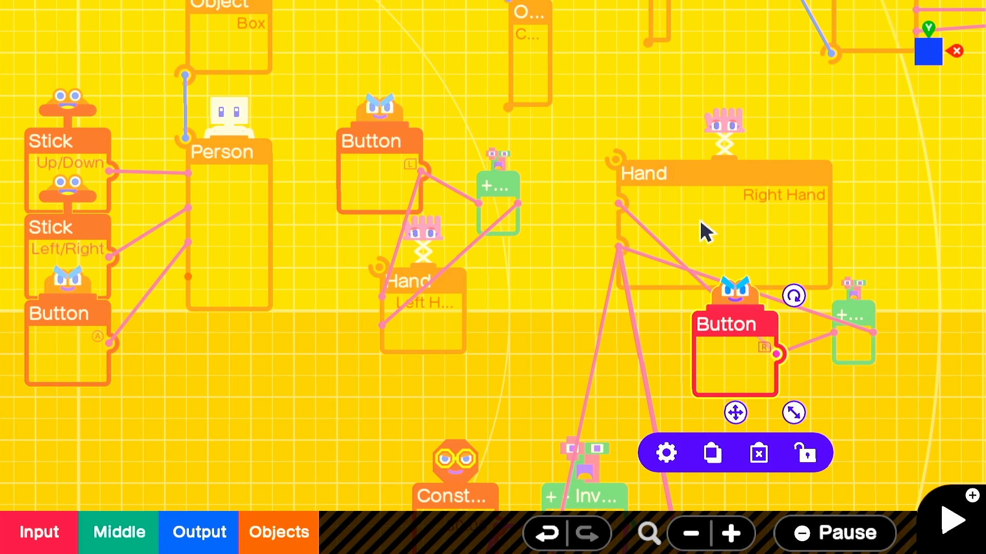
left_click(665, 452)
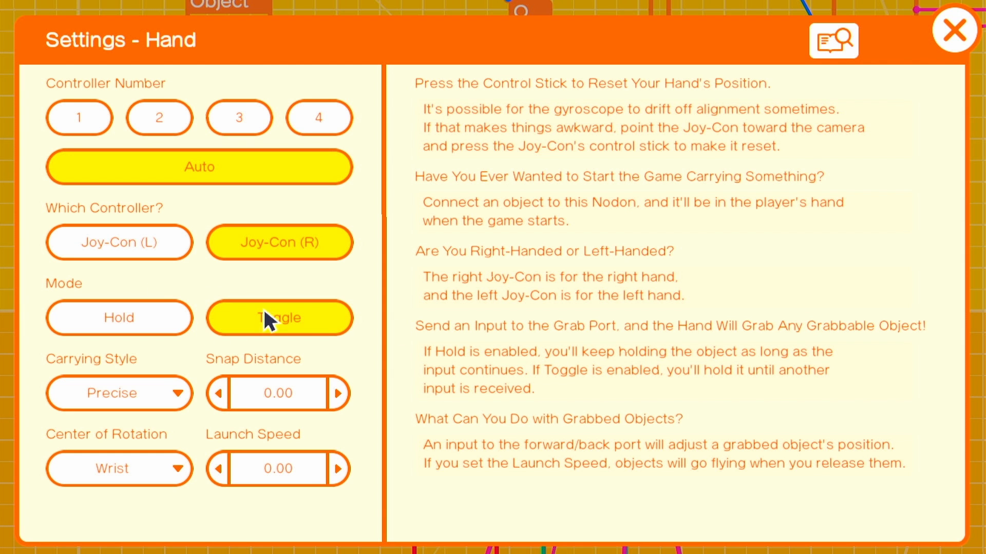
left_click(953, 31)
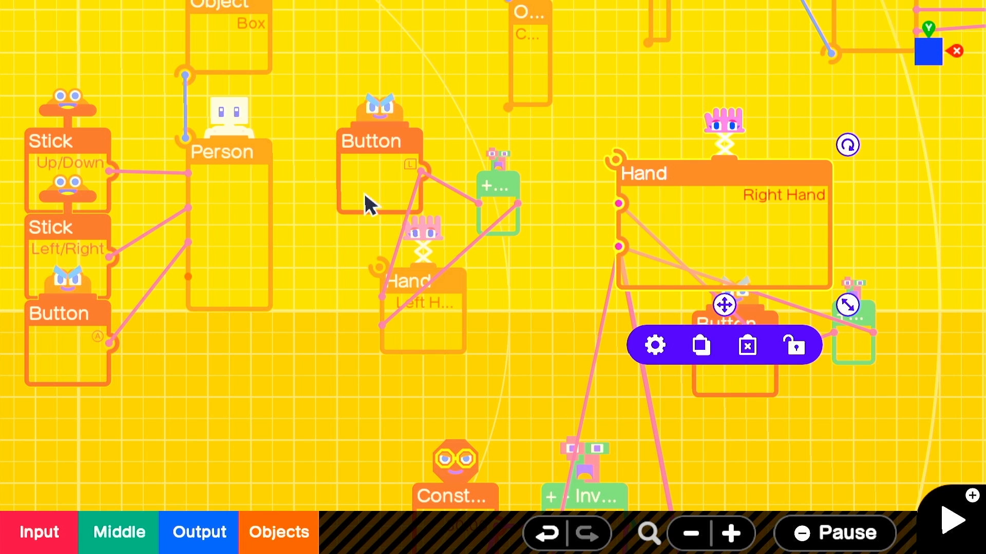
Switch the Left Hand Nodon to Toggle grabbing, check Carrying Style, and playtest
left_click(653, 345)
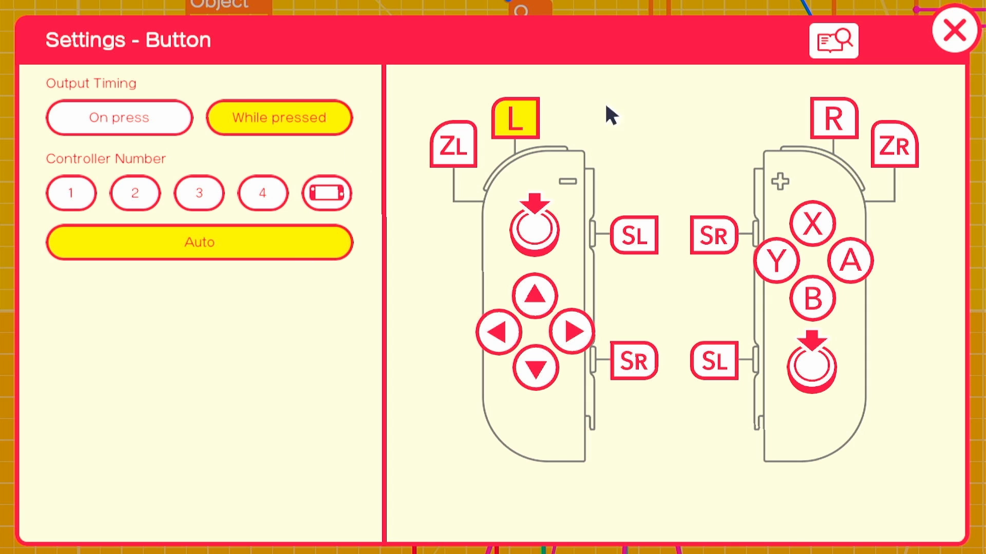
left_click(954, 30)
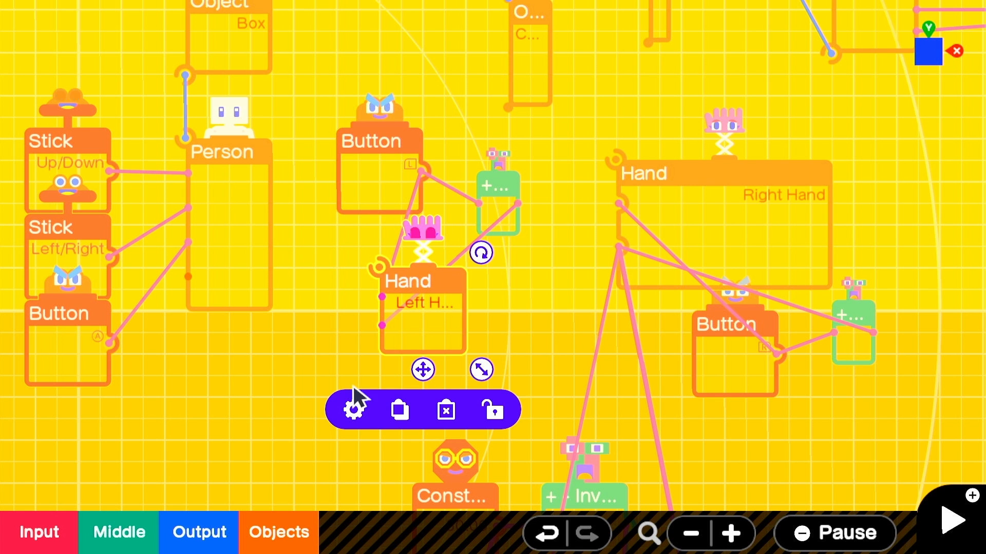
left_click(354, 409)
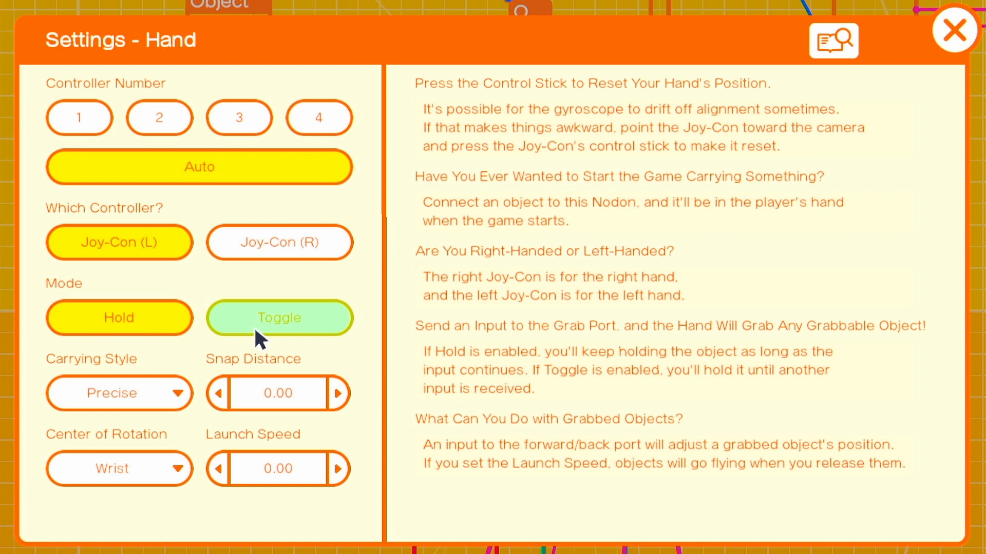
left_click(280, 317)
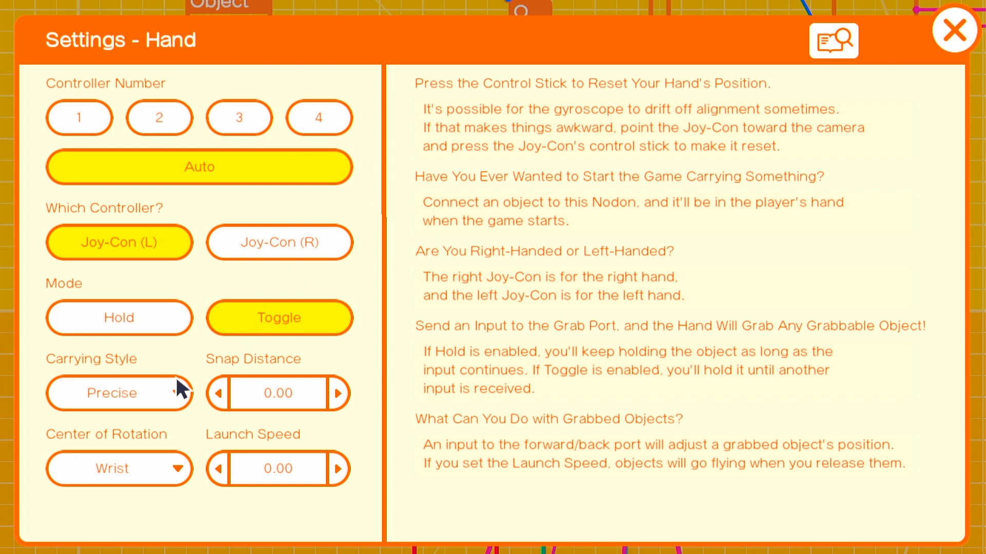
left_click(118, 392)
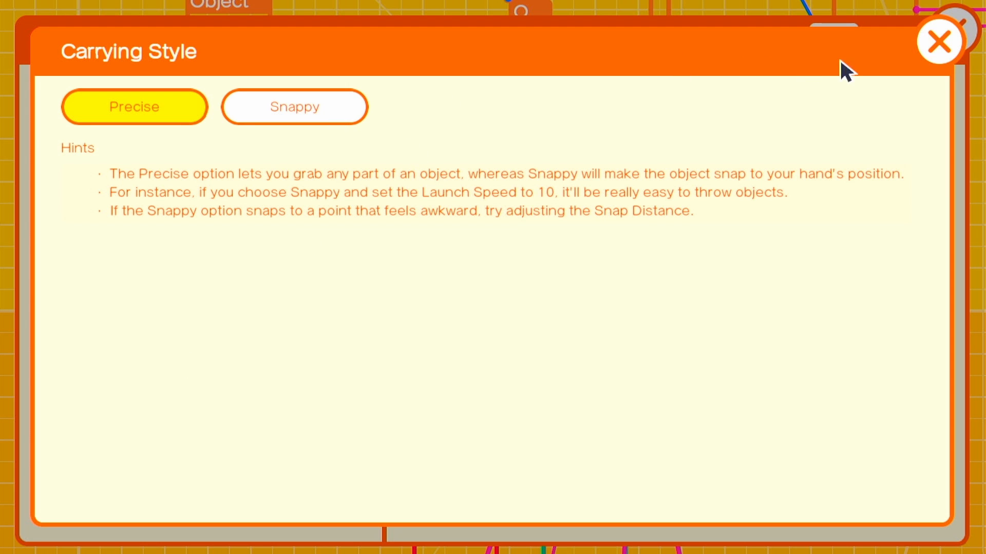
left_click(937, 41)
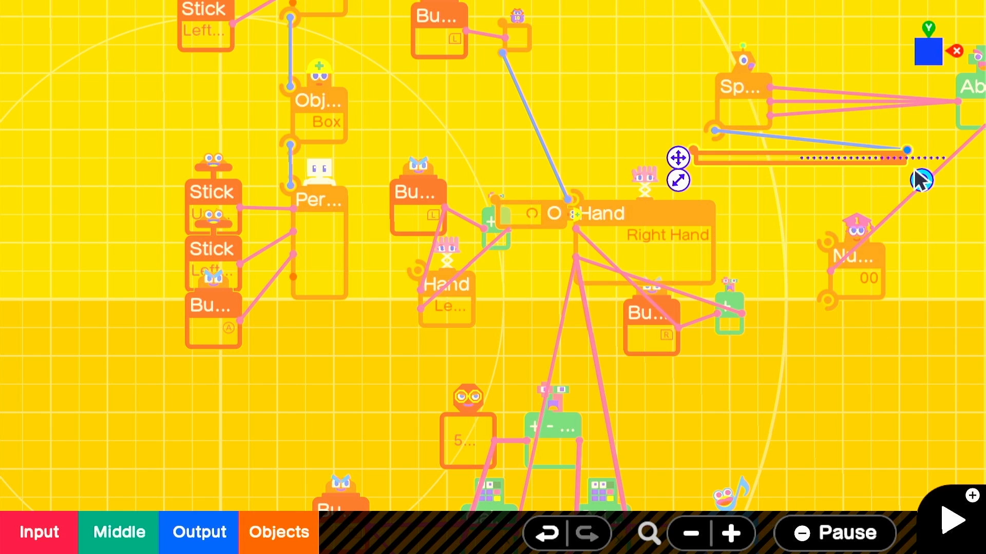
left_click(951, 520)
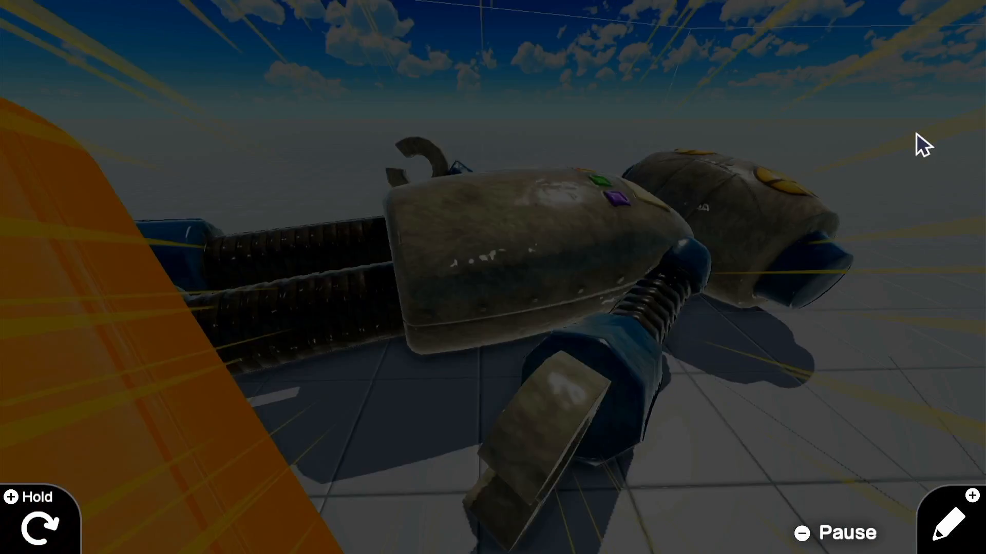
Review the shield and sword Object and Texture settings, then playtest holding both
left_click(949, 522)
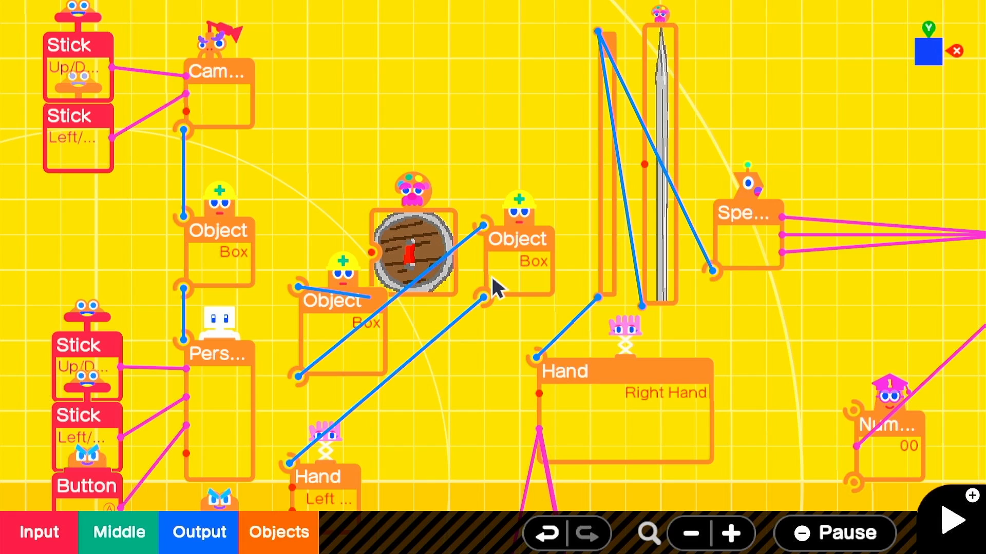
mouse_move(283, 142)
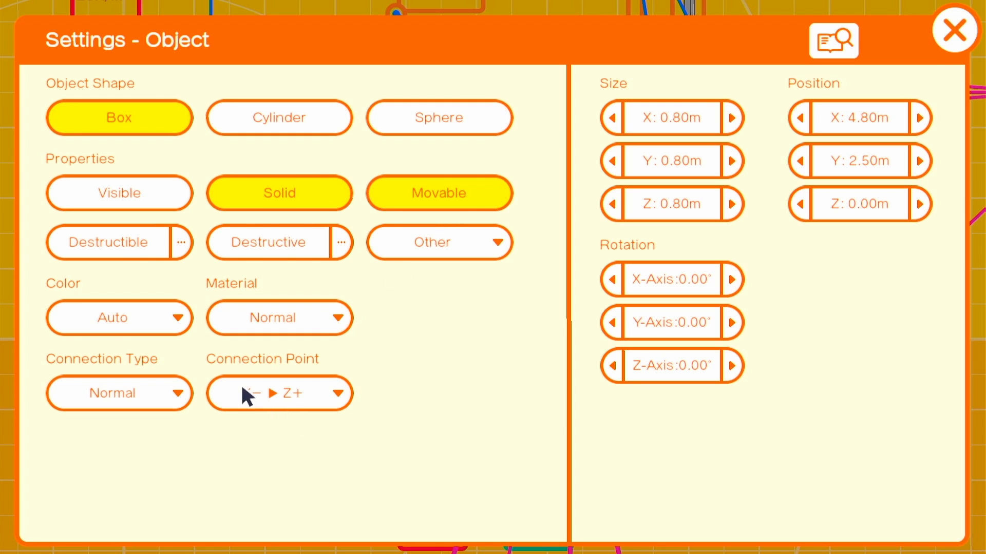
left_click(954, 30)
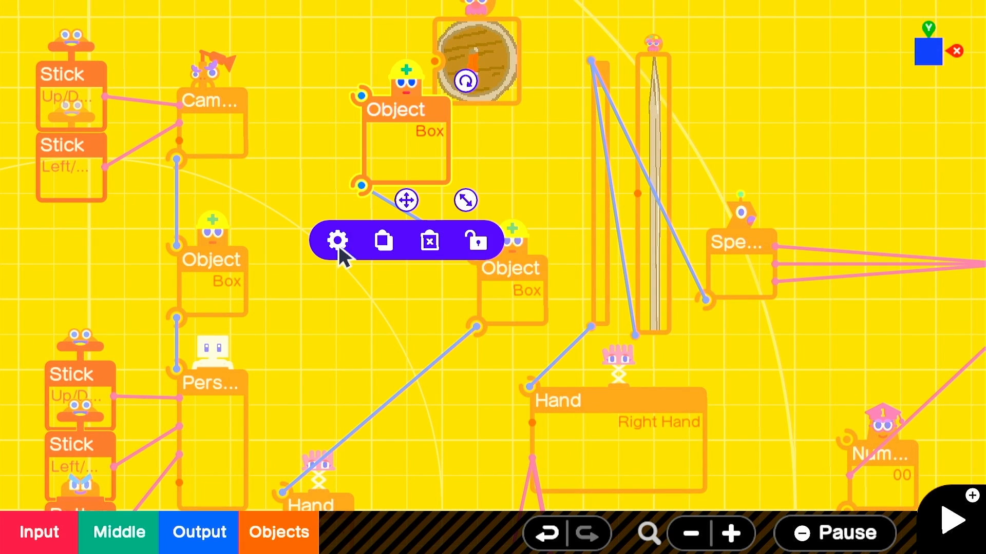
left_click(338, 241)
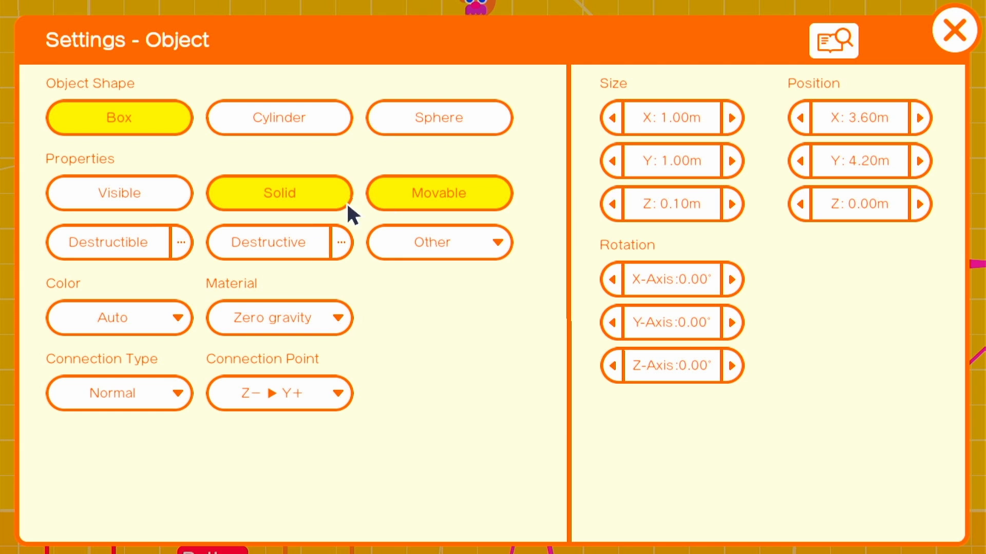
mouse_move(942, 56)
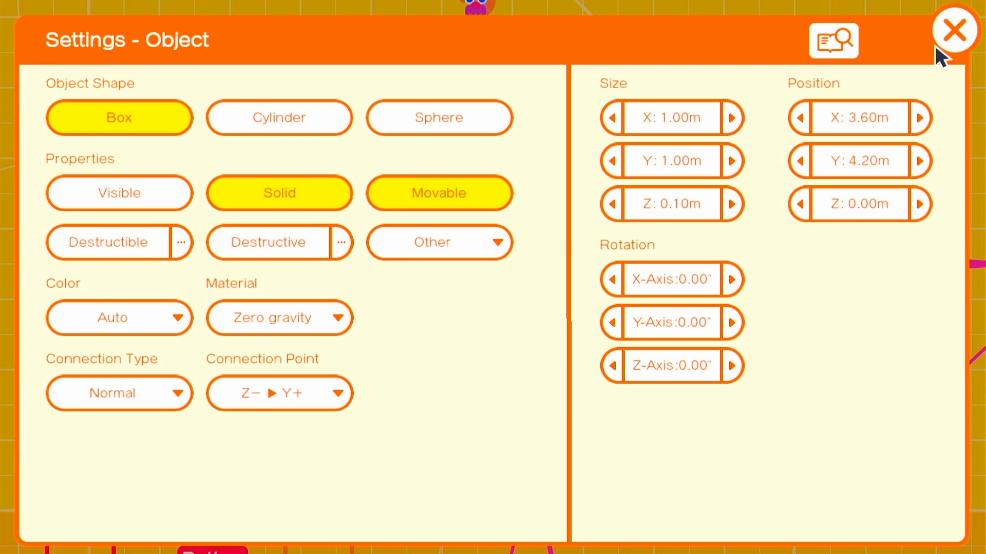
left_click(954, 31)
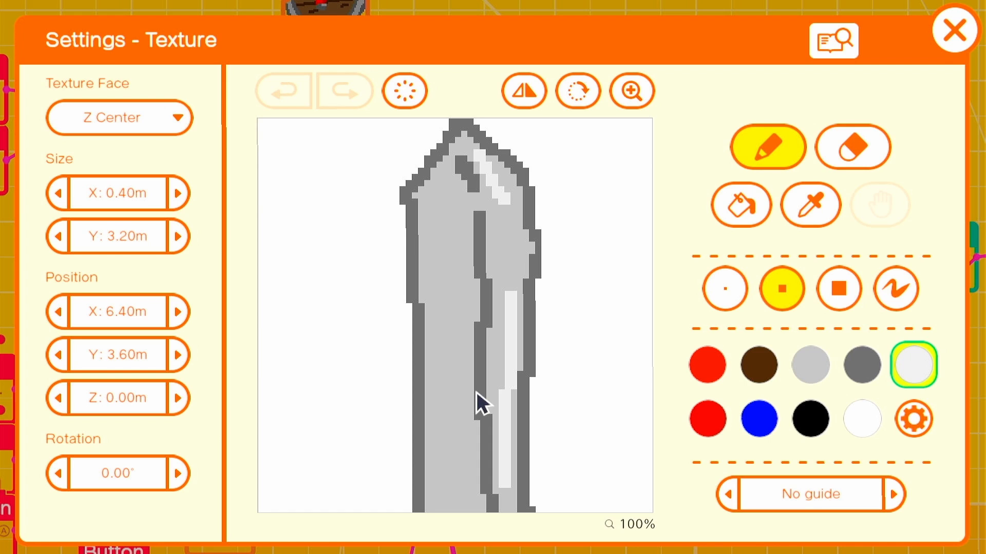
left_click(953, 30)
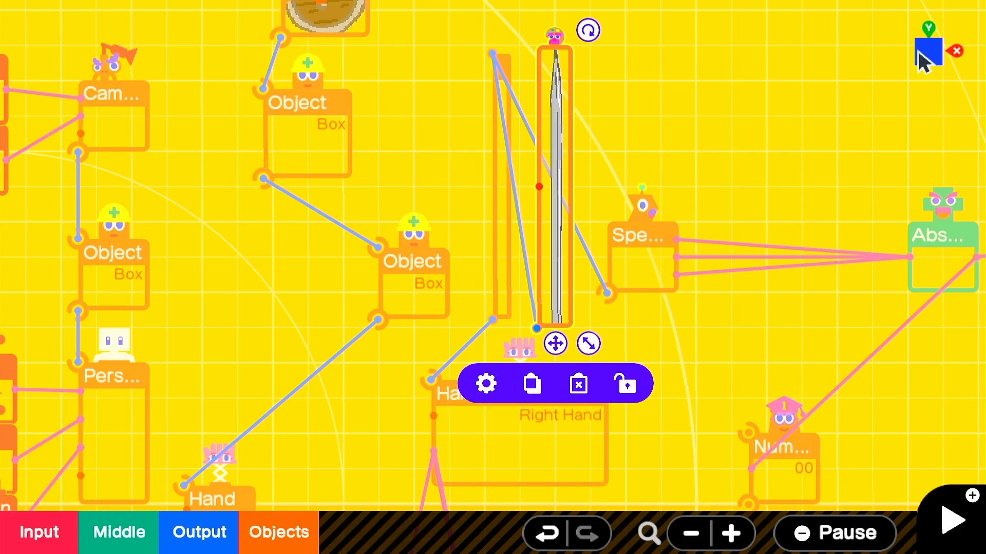
left_click(951, 520)
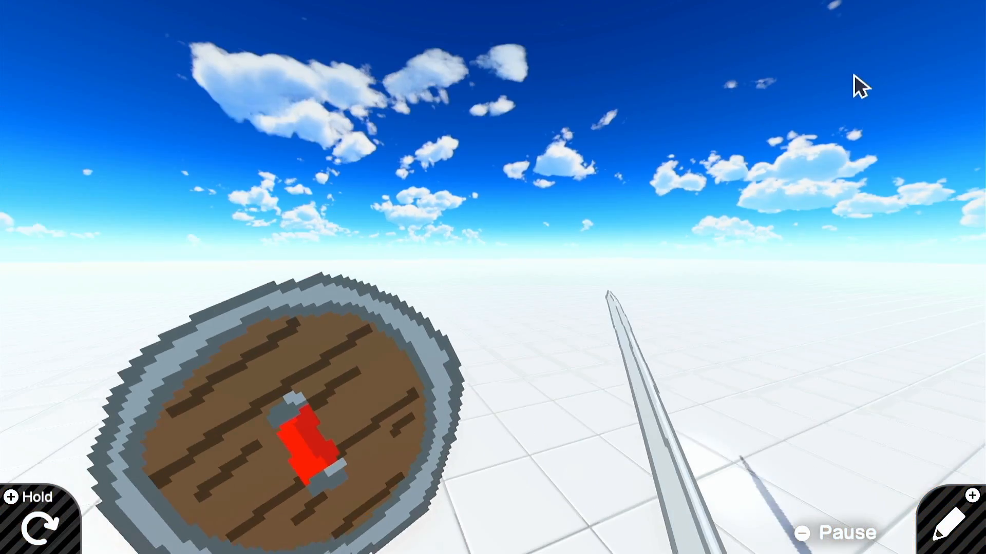